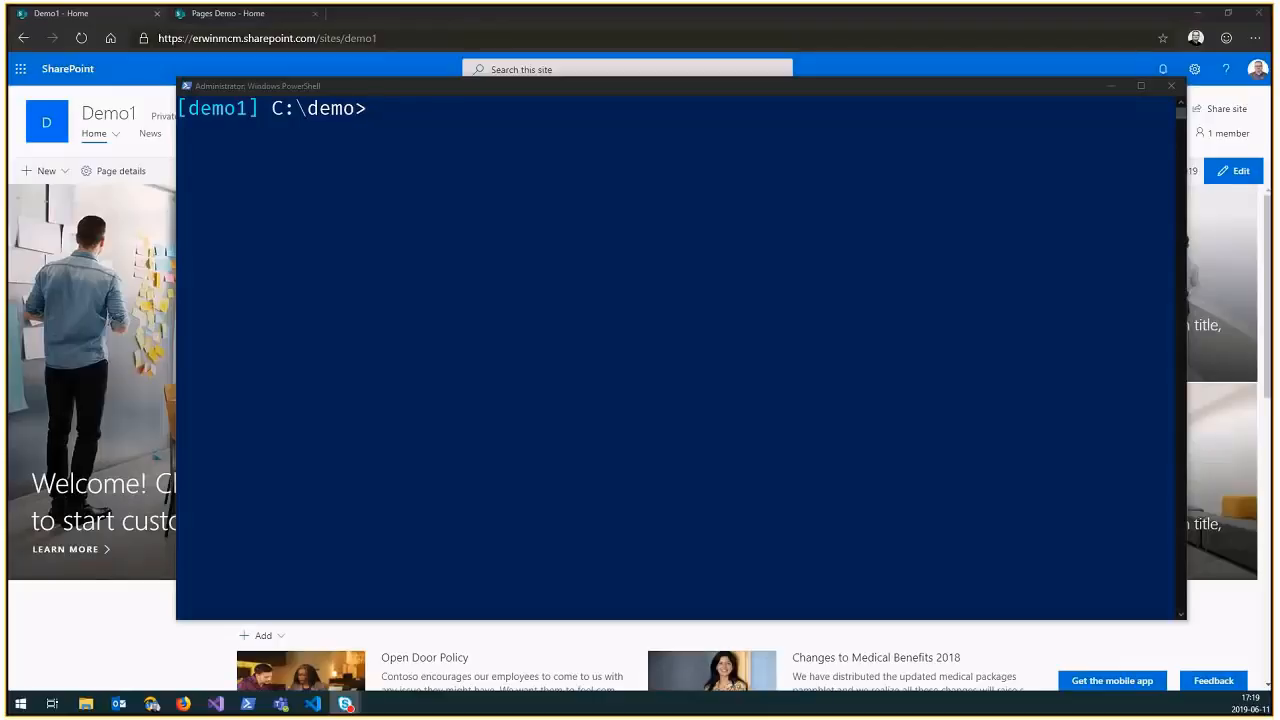
pyautogui.moveTo(628, 264)
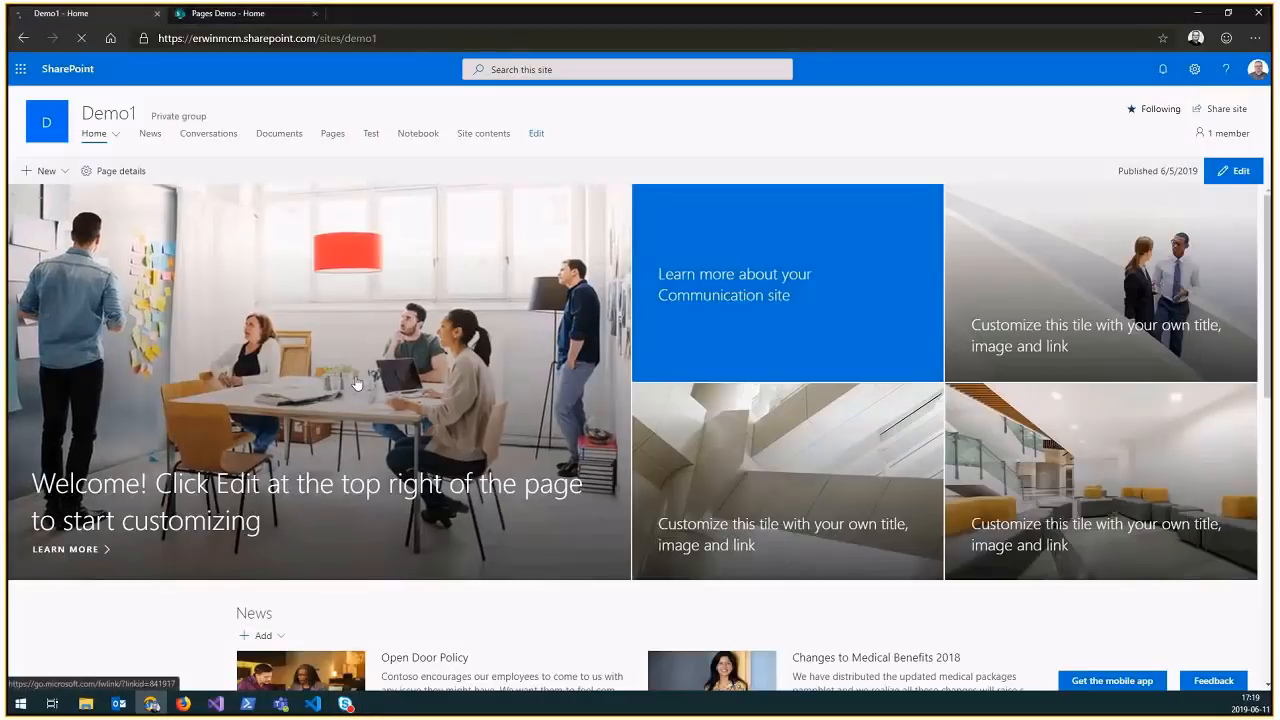
# Show the Demo1 site's Site Pages library with its existing pages and Templates folder
pyautogui.click(332, 132)
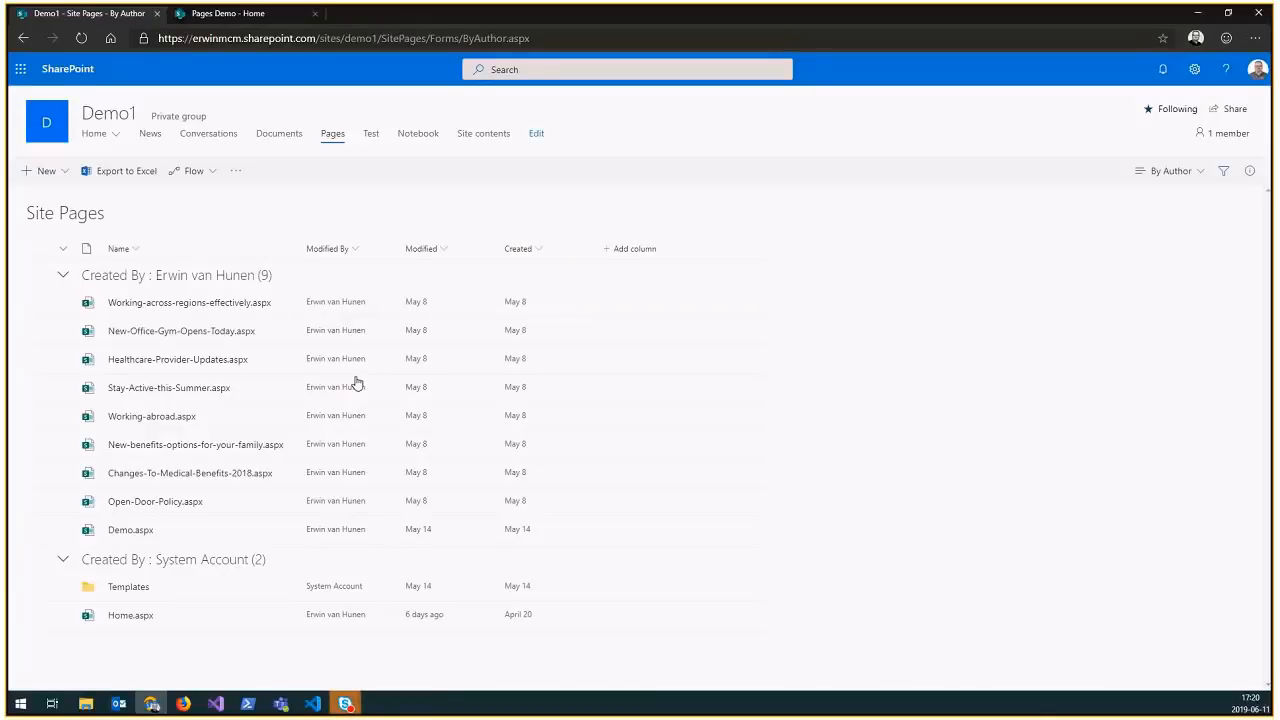
pyautogui.moveTo(122, 620)
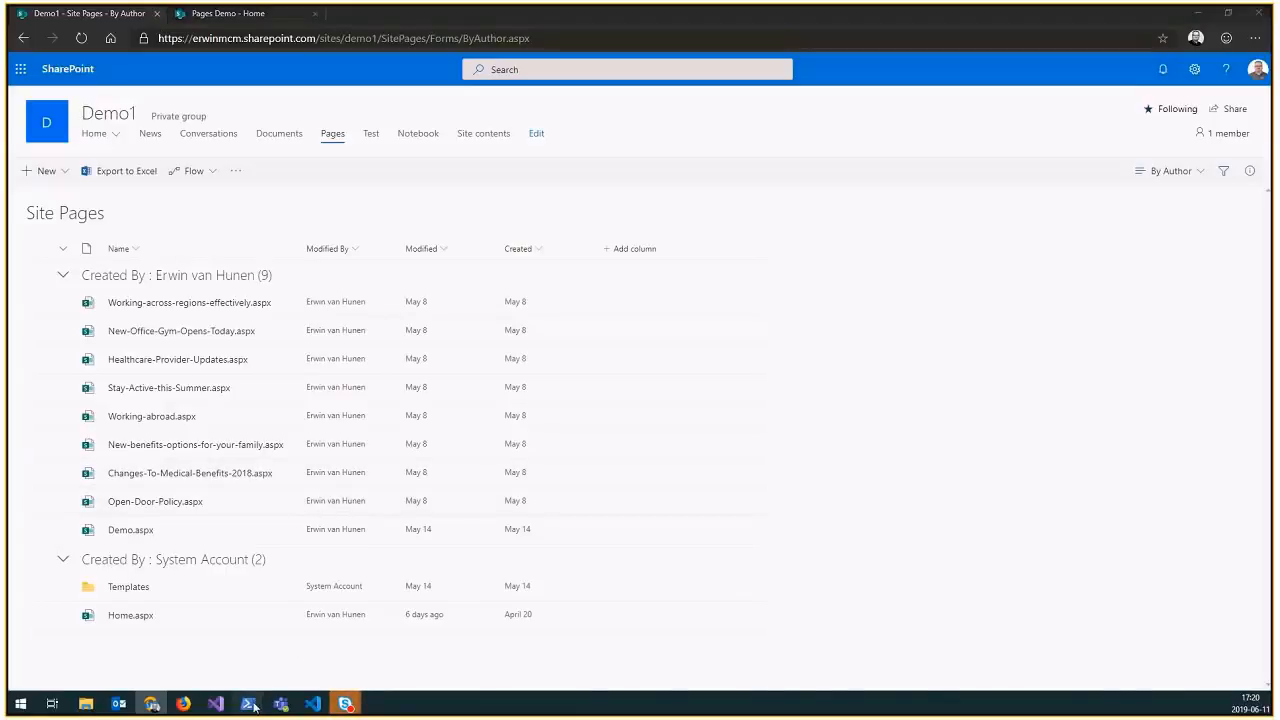
# Enter Get-PnPProvisioningTemplate -Out pages.xml -Handlers PageContents -IncludeAllClientSidePages in the console
pyautogui.click(248, 704)
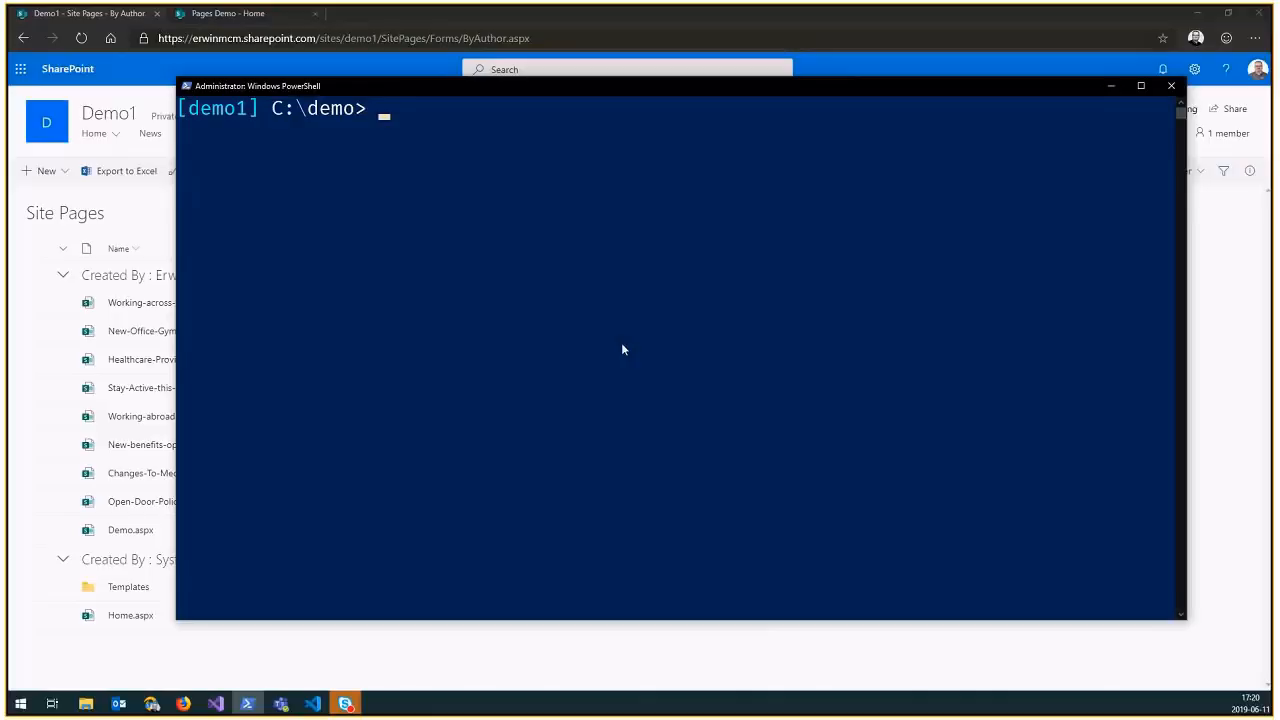
pyautogui.write('get-pnp')
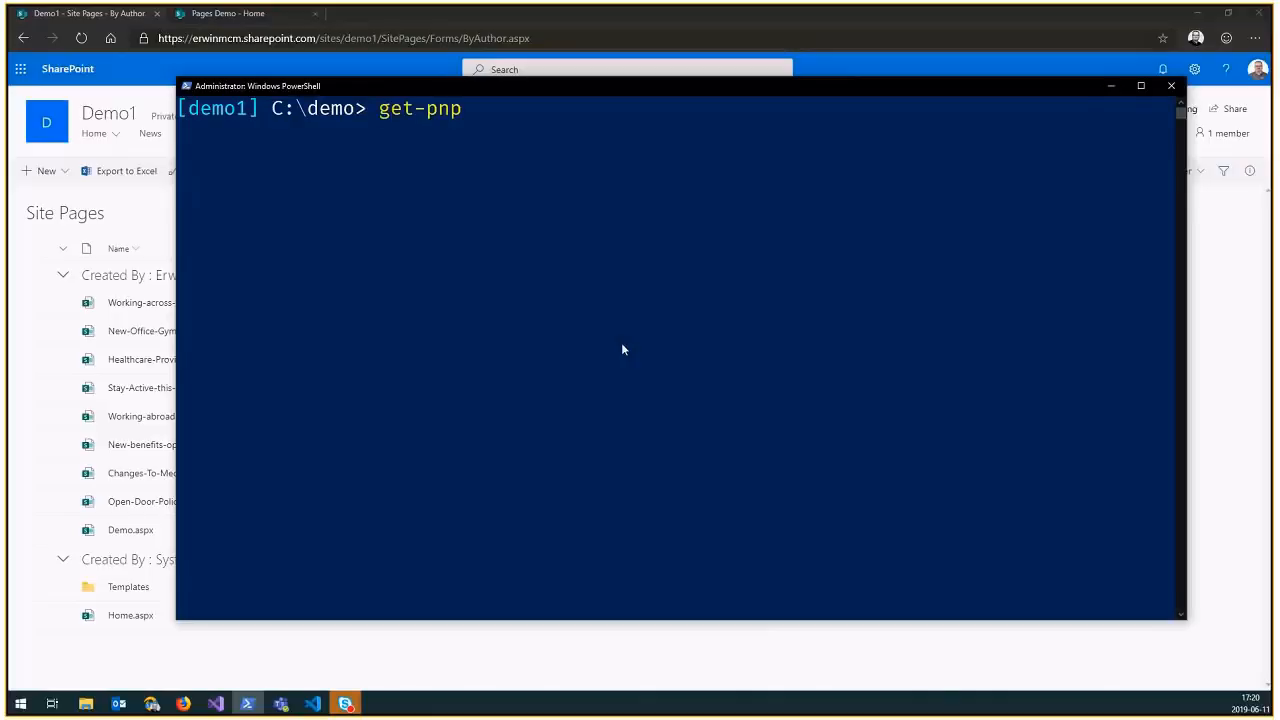
pyautogui.write('provisiontem')
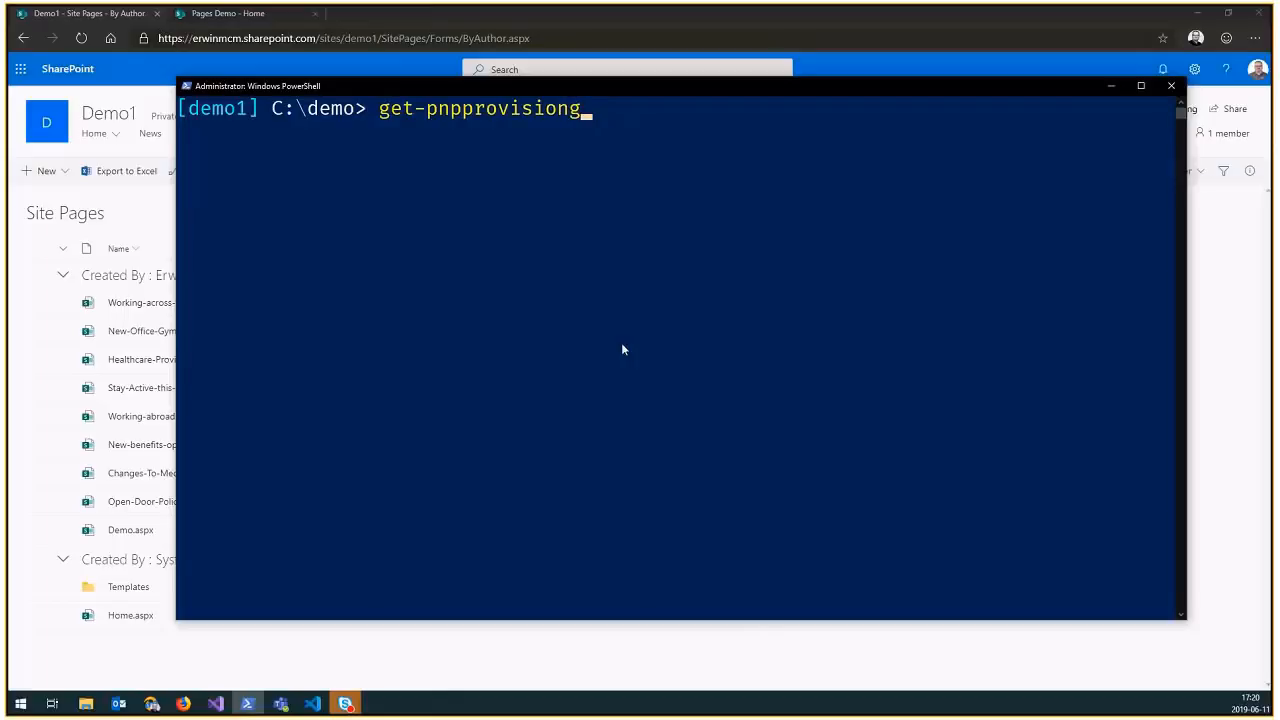
pyautogui.press('BackSpace')
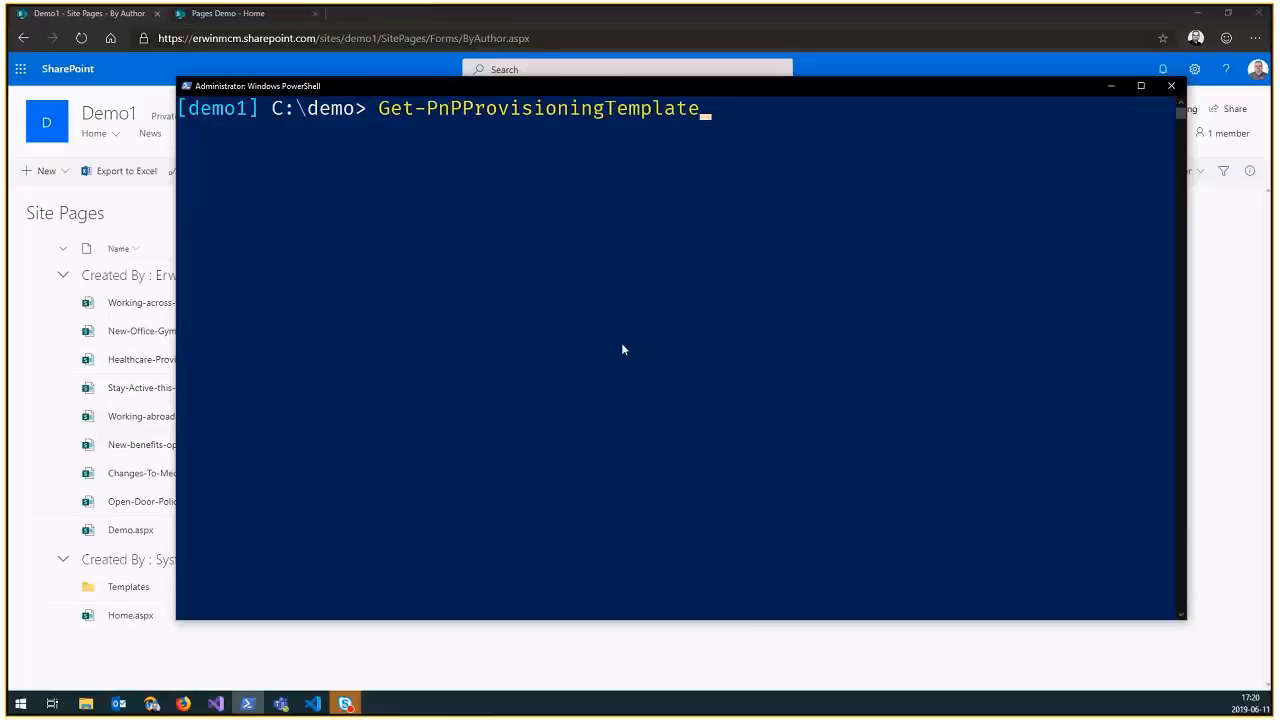
pyautogui.write('-Out p')
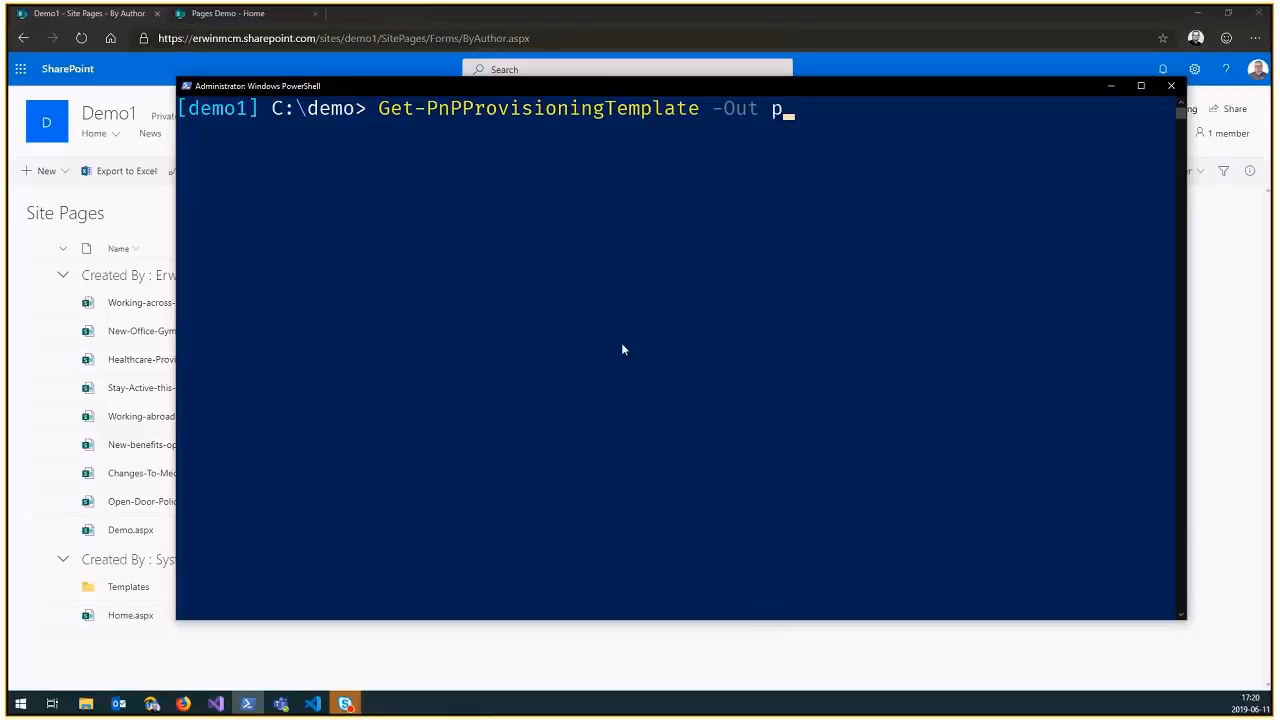
pyautogui.write('ages.xml -')
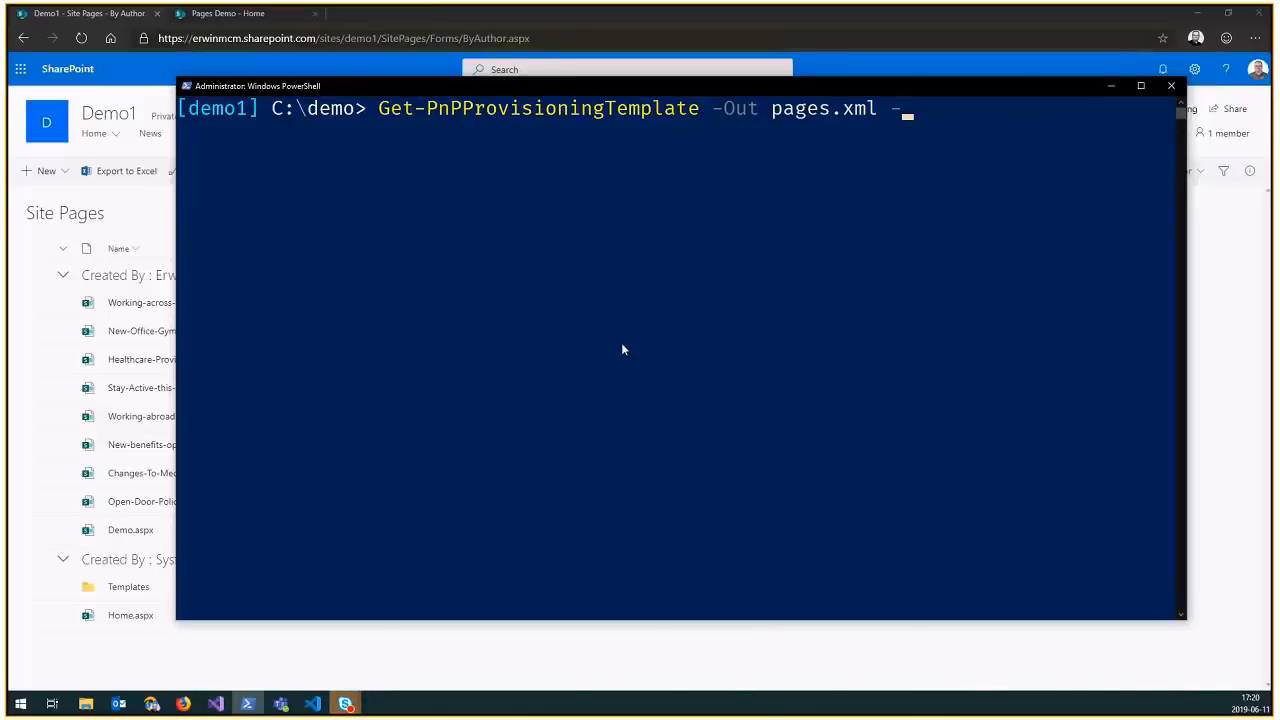
pyautogui.write('Handlers PageContents')
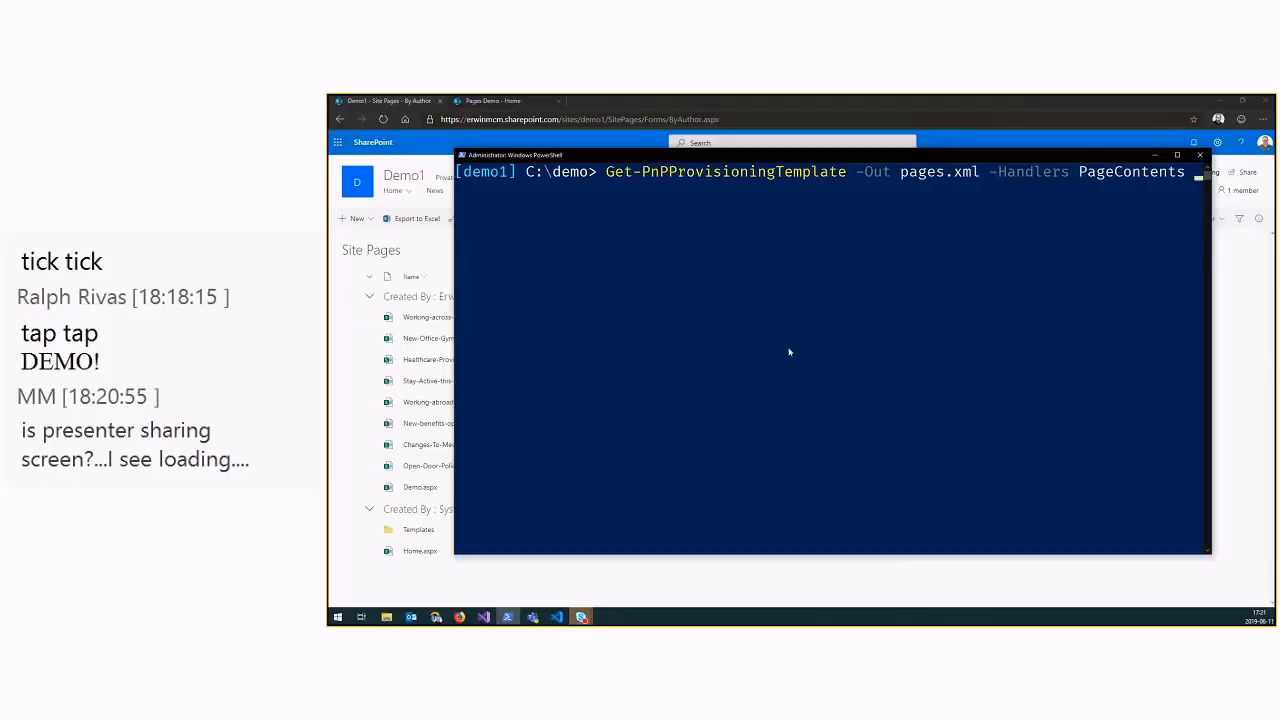
pyautogui.write('includeAllTermGroups')
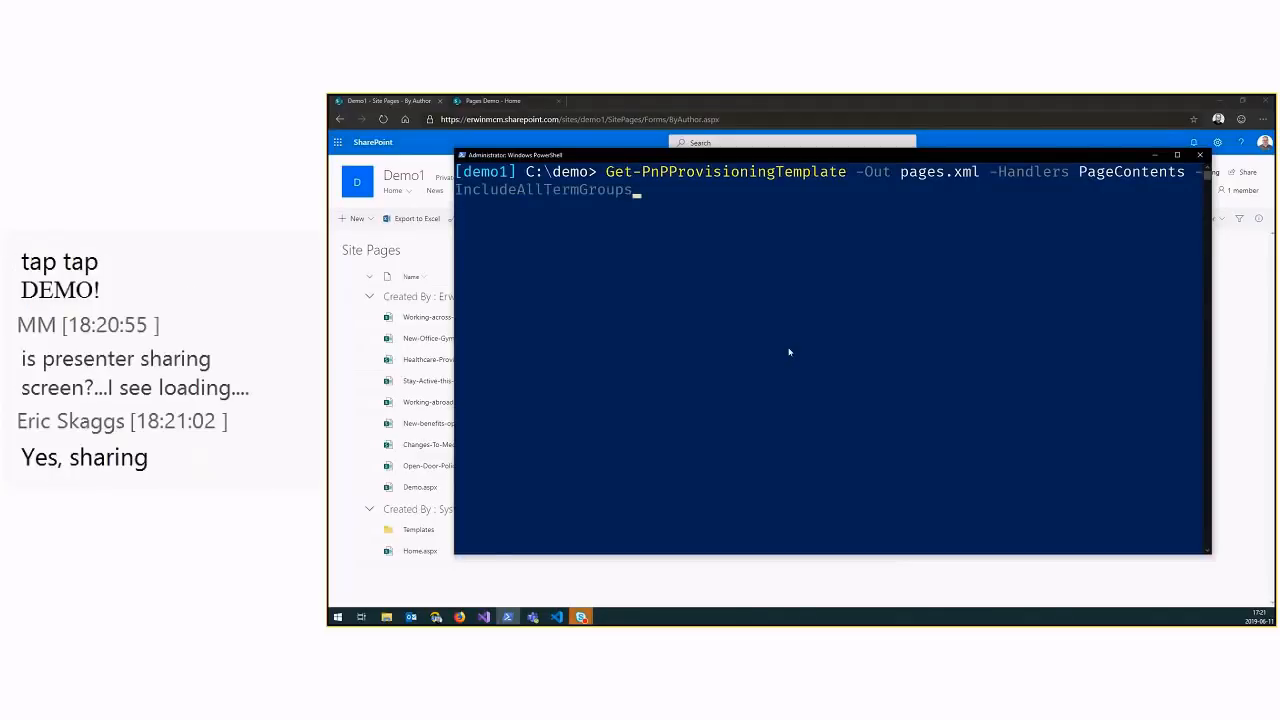
pyautogui.write('IncludeAllClientSidePages')
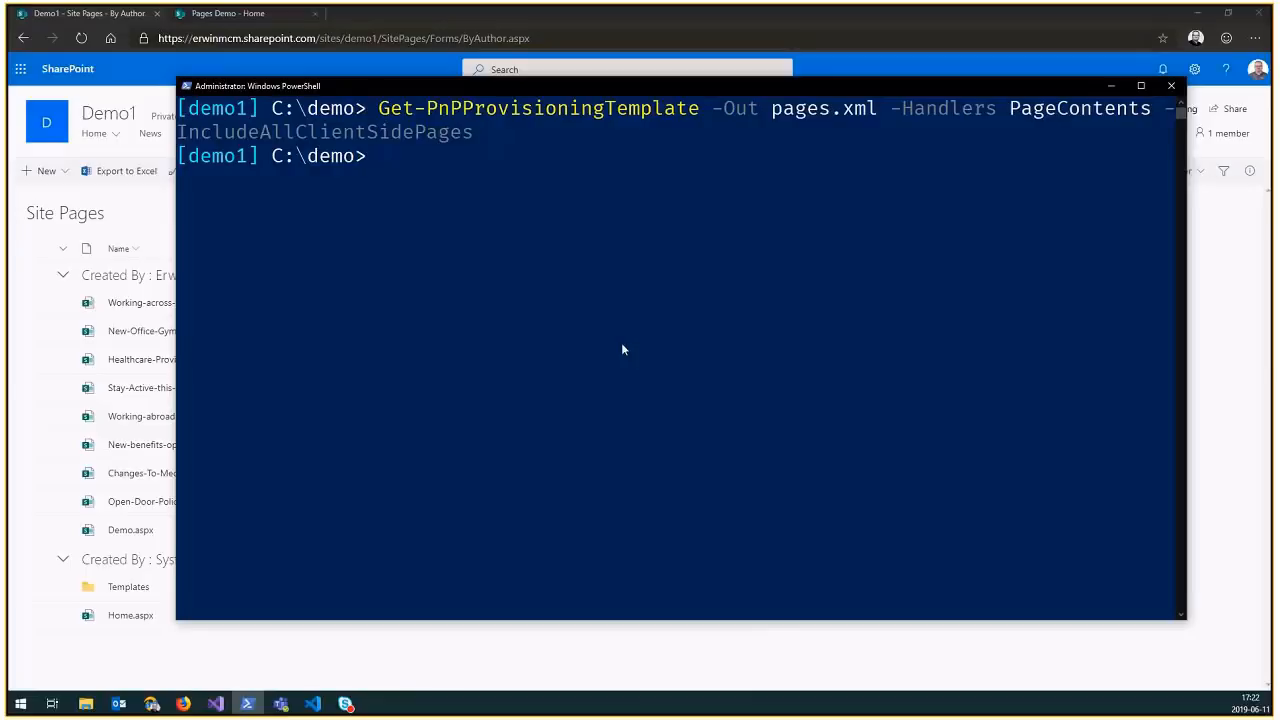
# Run 'code pages.xml' to view the exported template in Visual Studio Code
pyautogui.write('code')
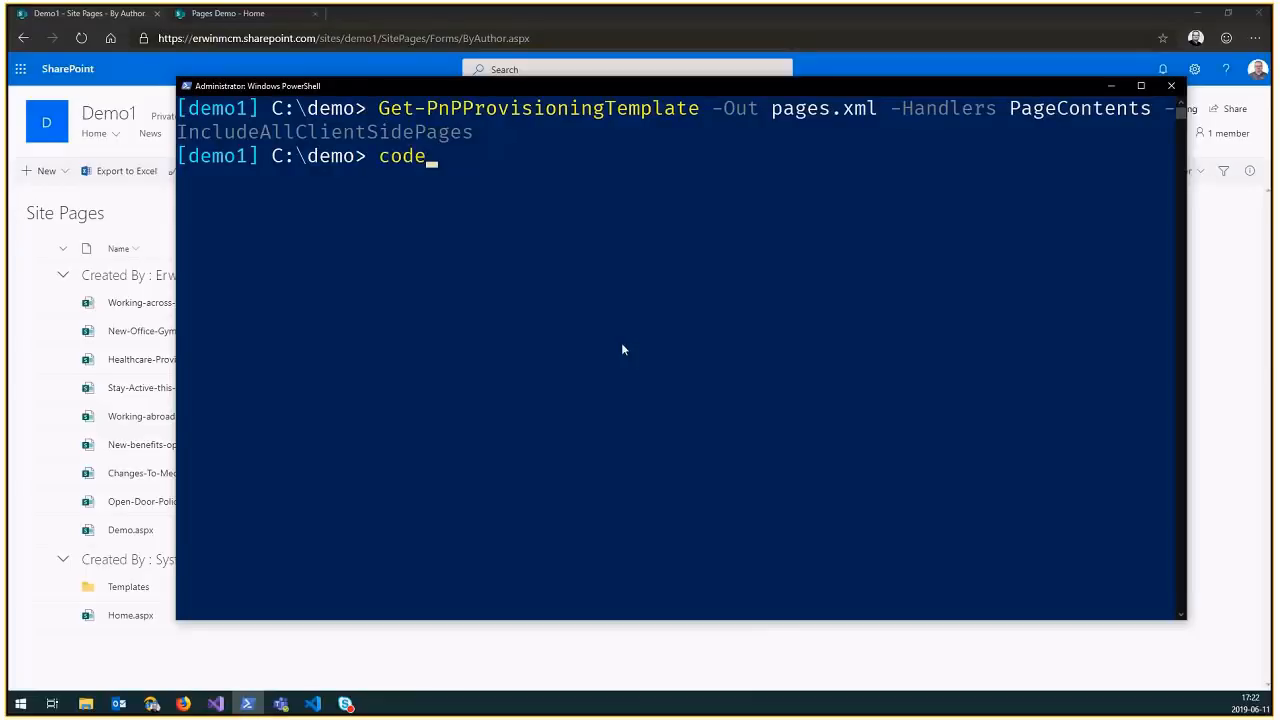
pyautogui.write('pages')
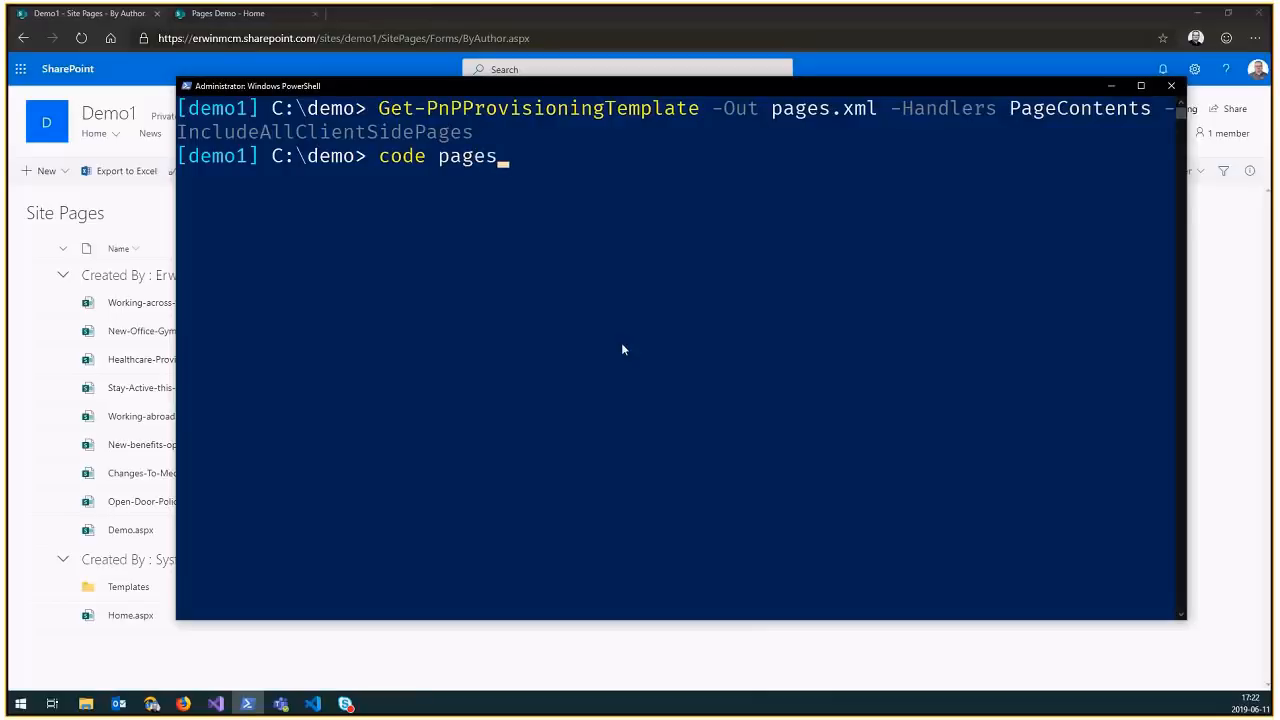
pyautogui.write('.xml')
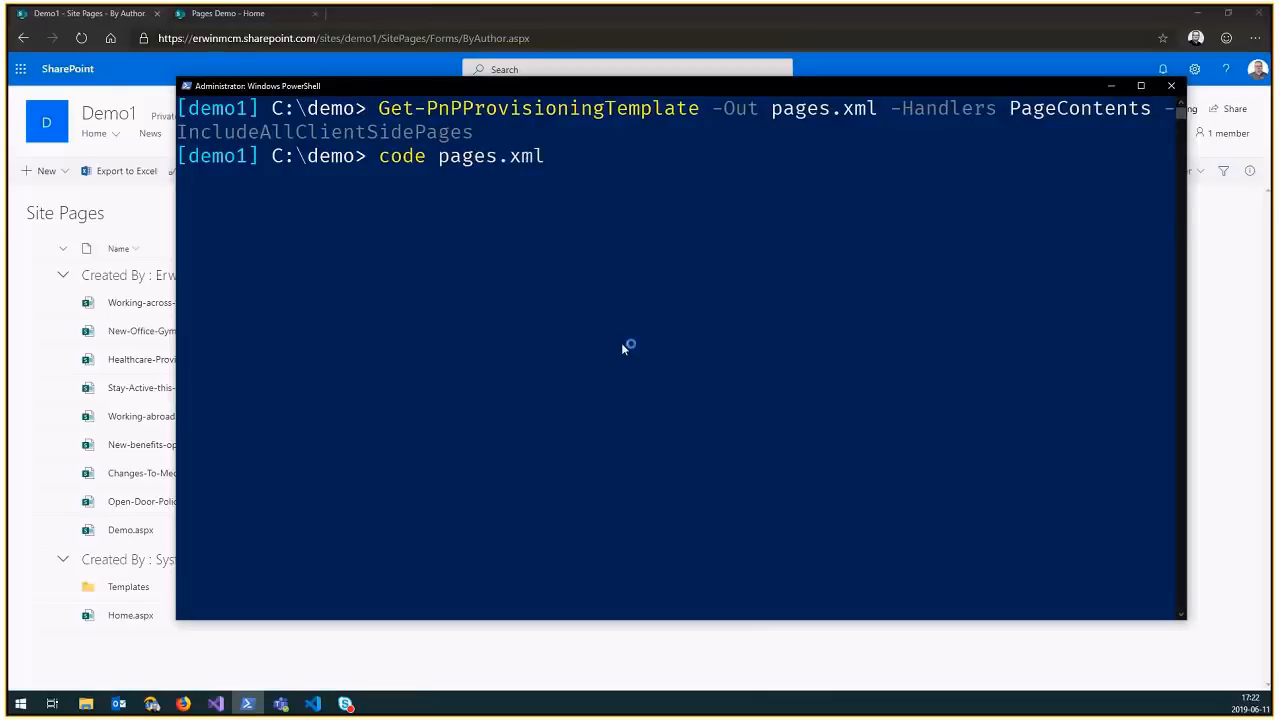
pyautogui.press('Return')
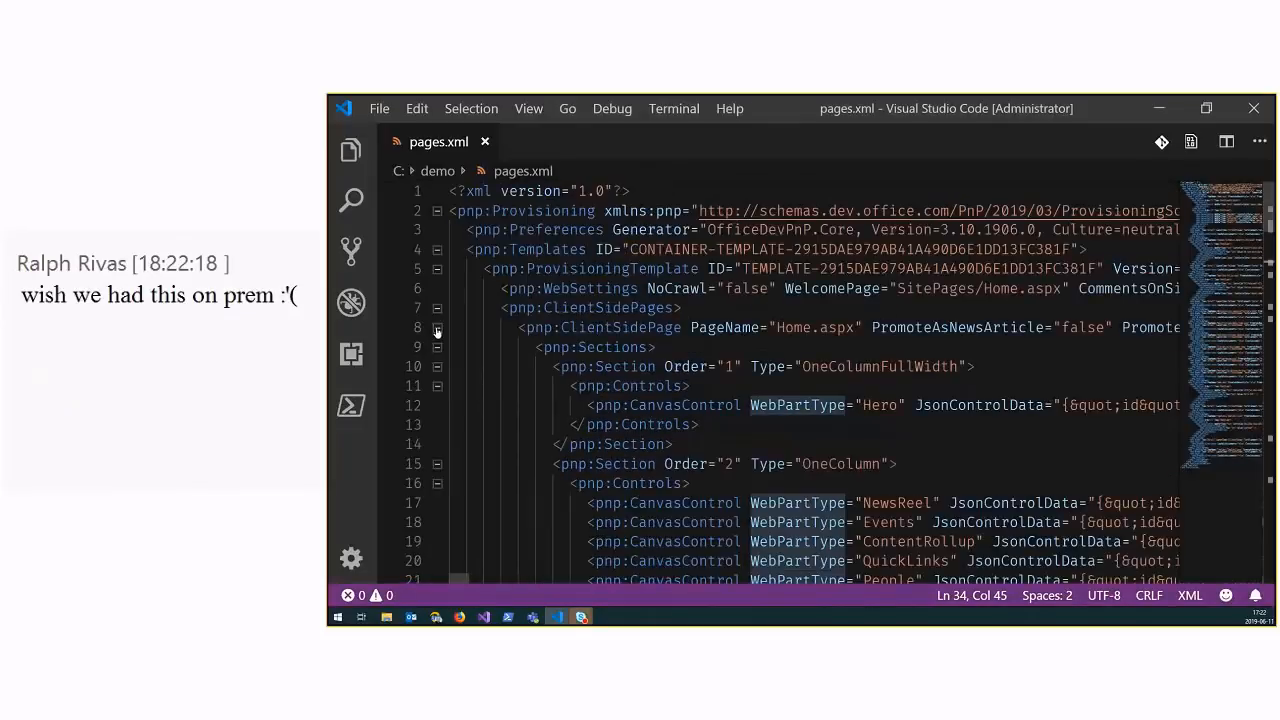
# Collapse the Home.aspx and Changes-To-Medical-Benefits-2018.aspx entries and scroll to Templates/Template2.aspx
pyautogui.click(436, 328)
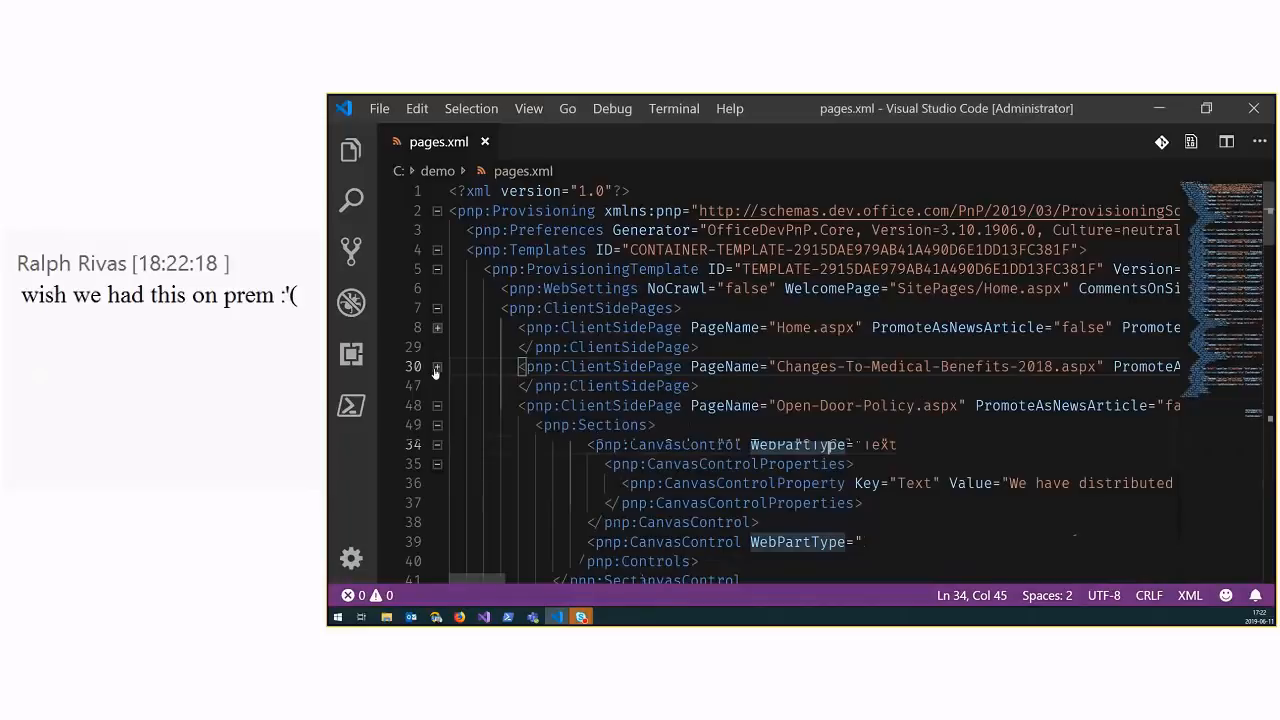
pyautogui.click(436, 404)
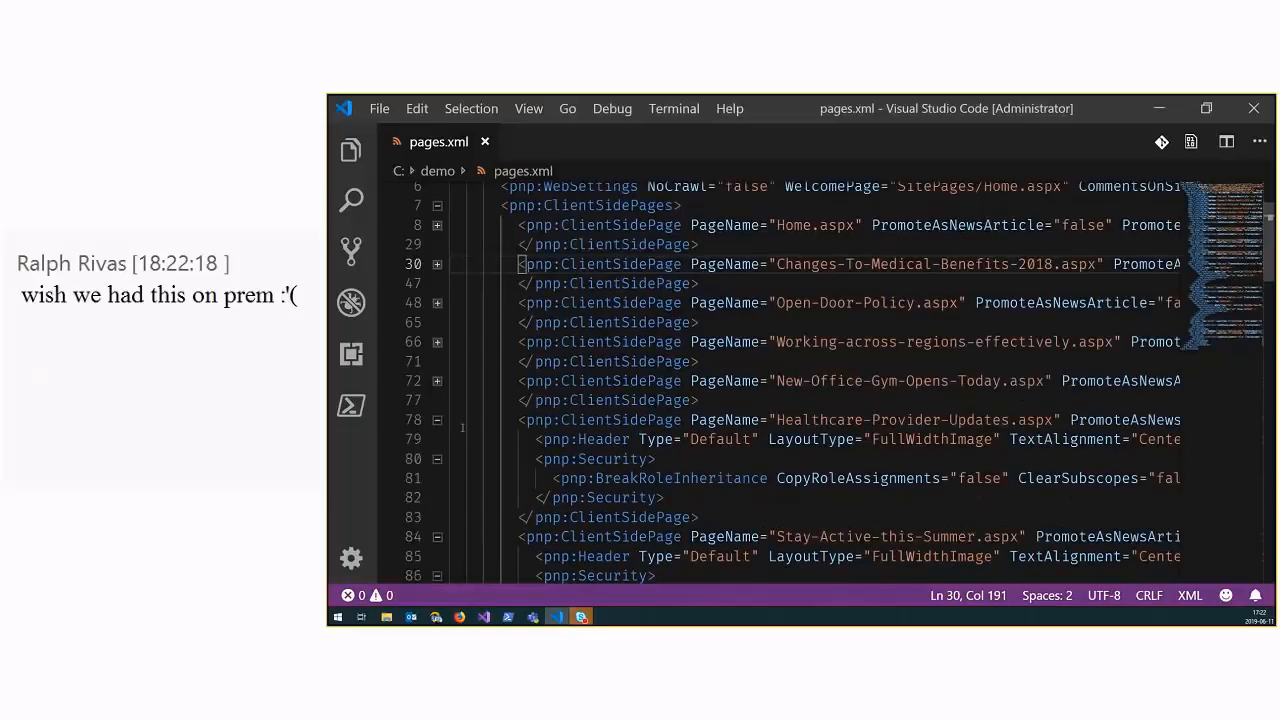
pyautogui.scroll(-3)
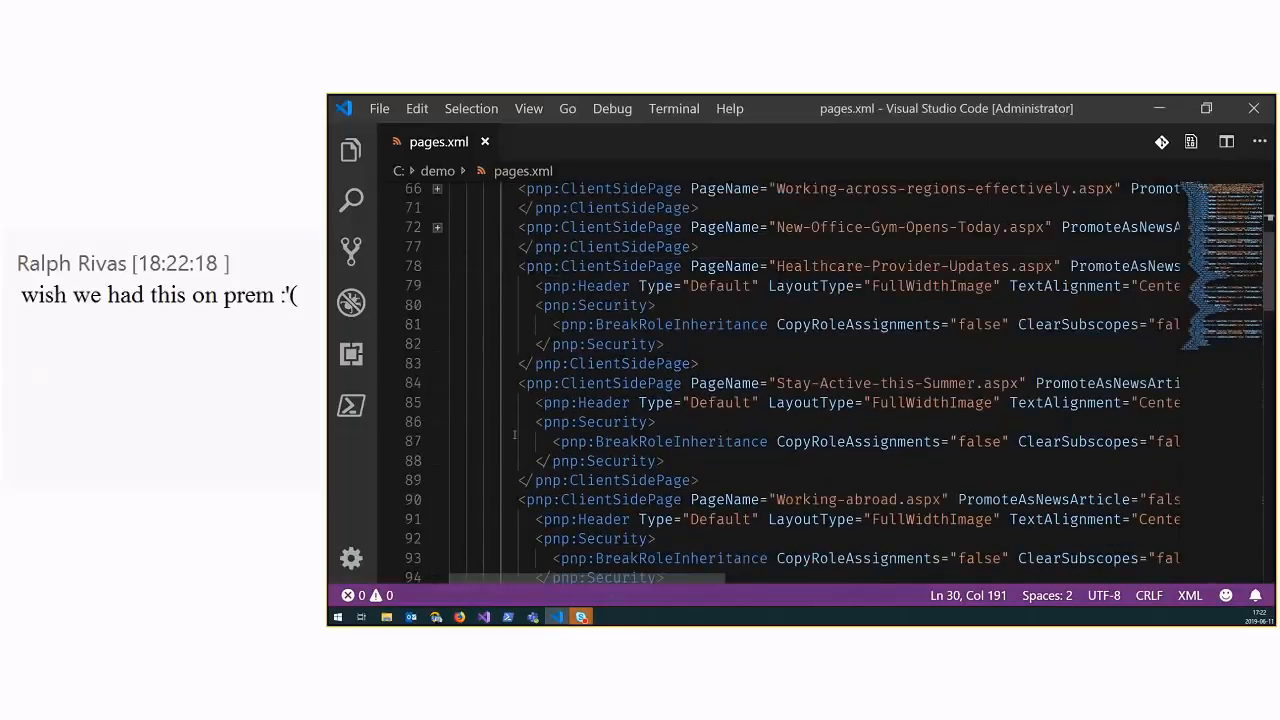
pyautogui.scroll(-3)
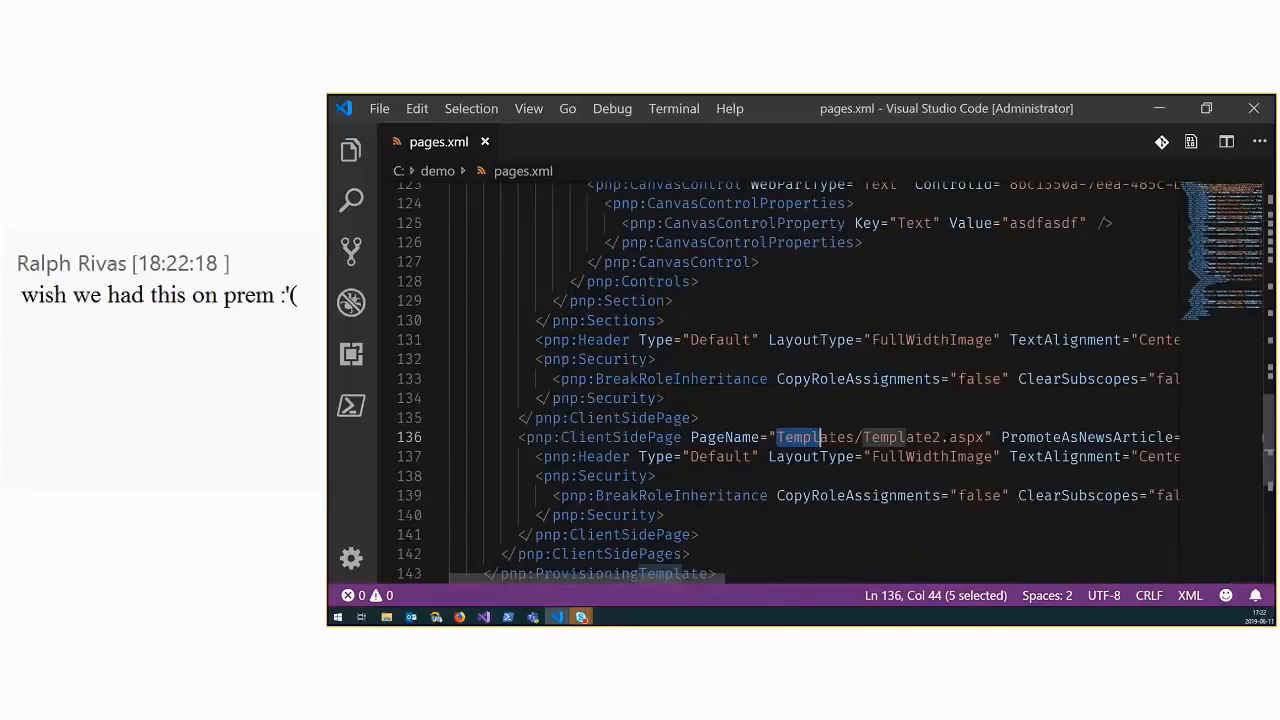
# Highlight Template2's PromoteAsTemplate attribute and skim the exported page definitions
pyautogui.click(792, 436)
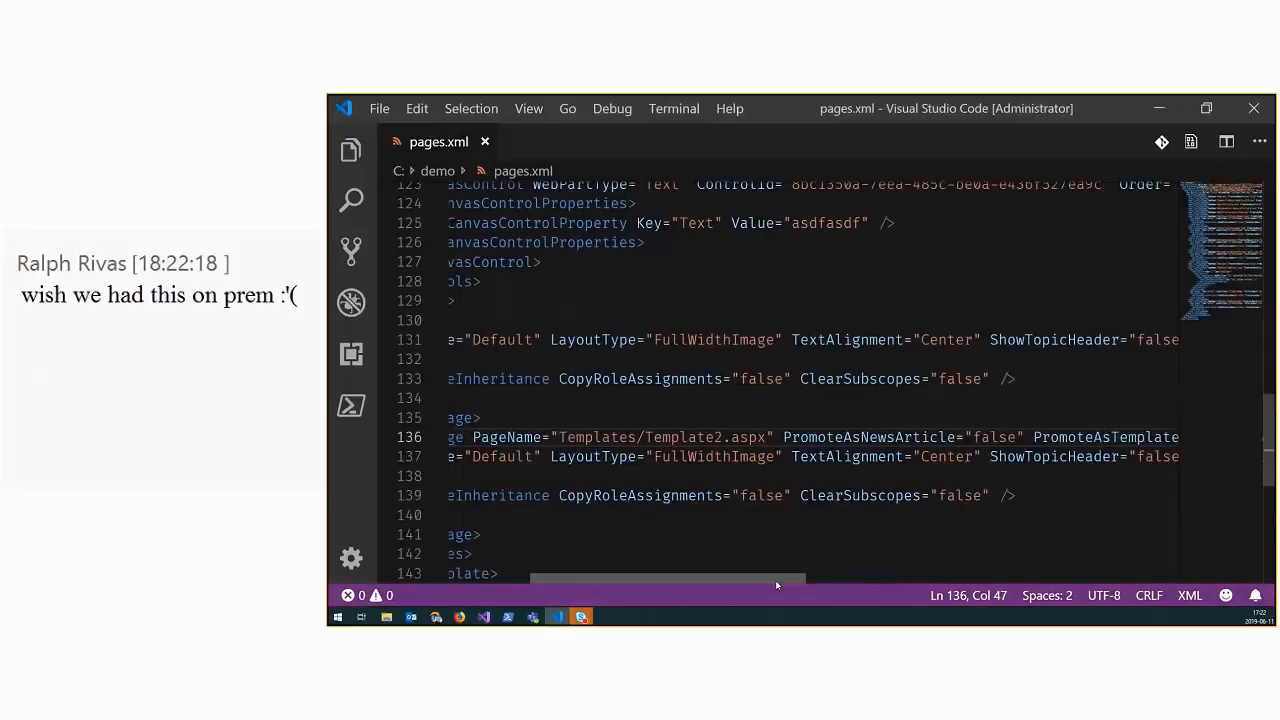
pyautogui.doubleClick(812, 436)
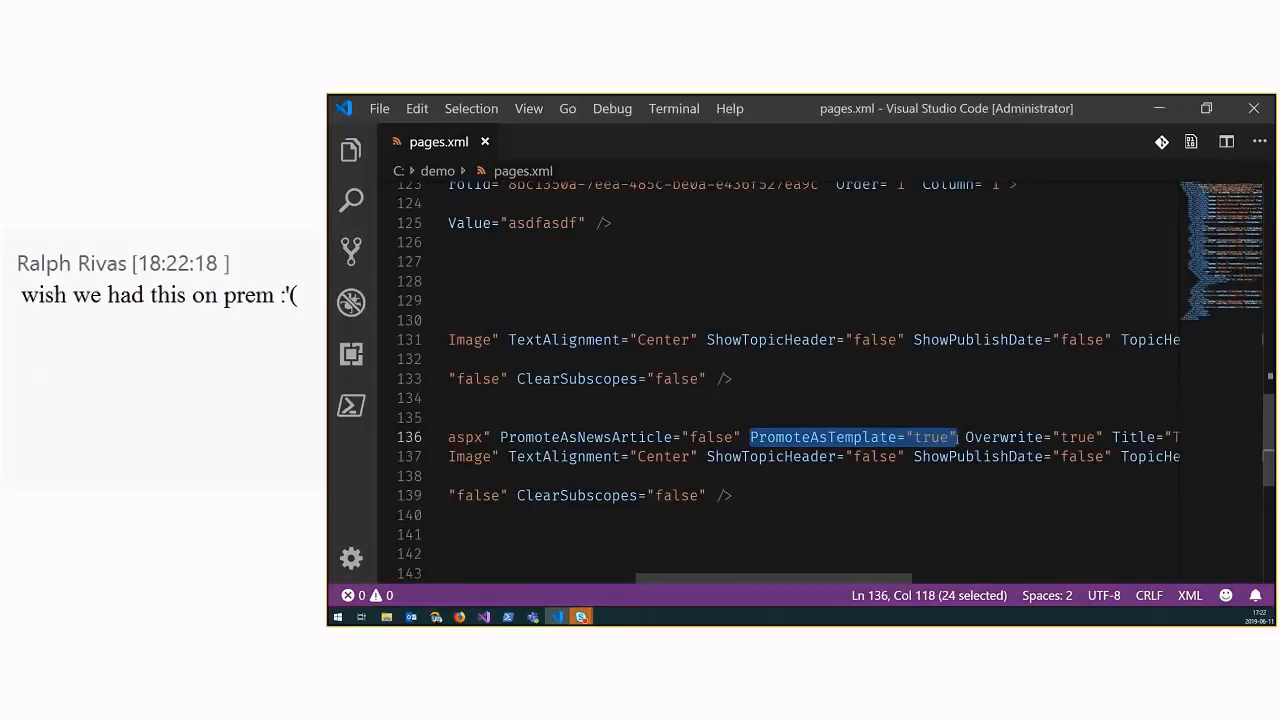
pyautogui.click(1206, 108)
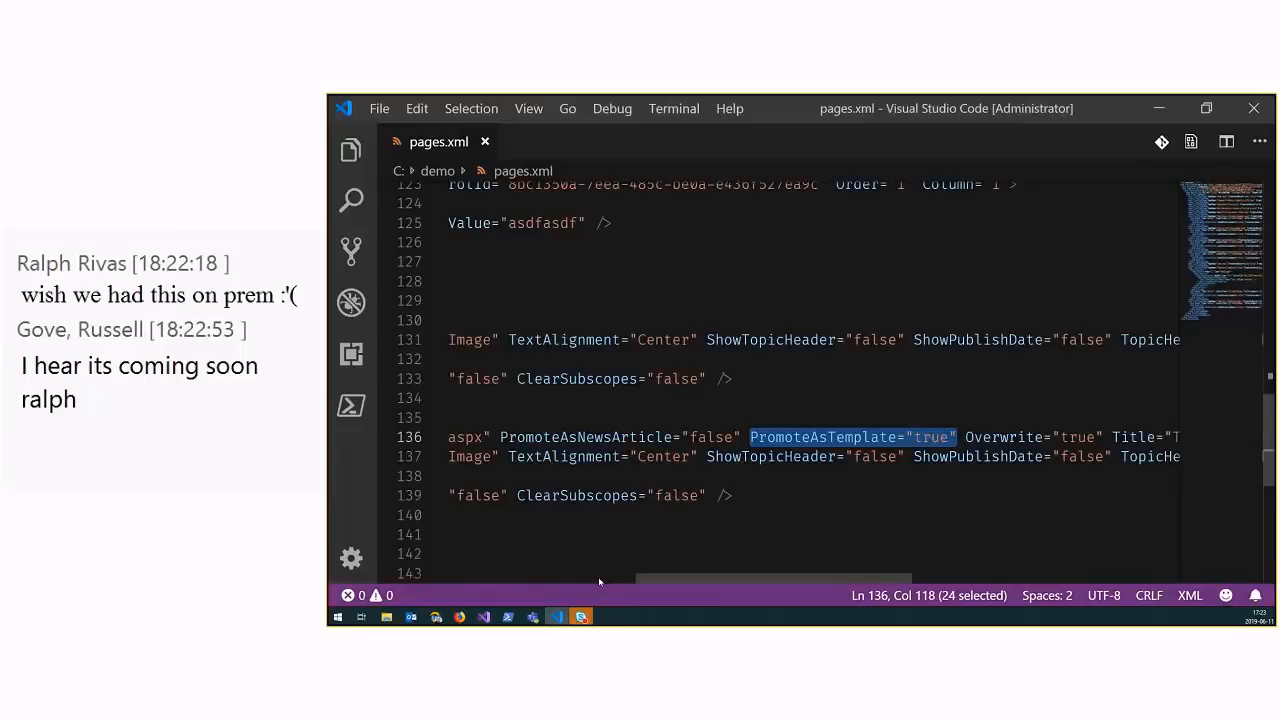
pyautogui.scroll(-3)
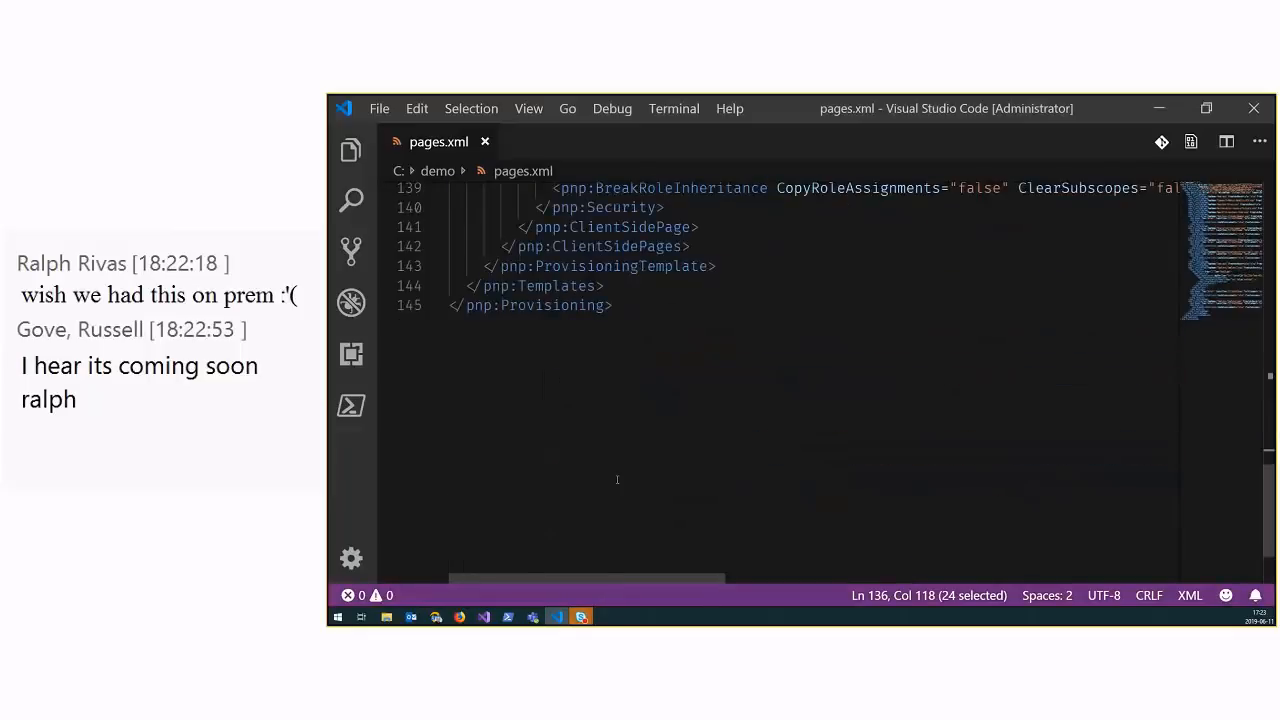
pyautogui.scroll(3)
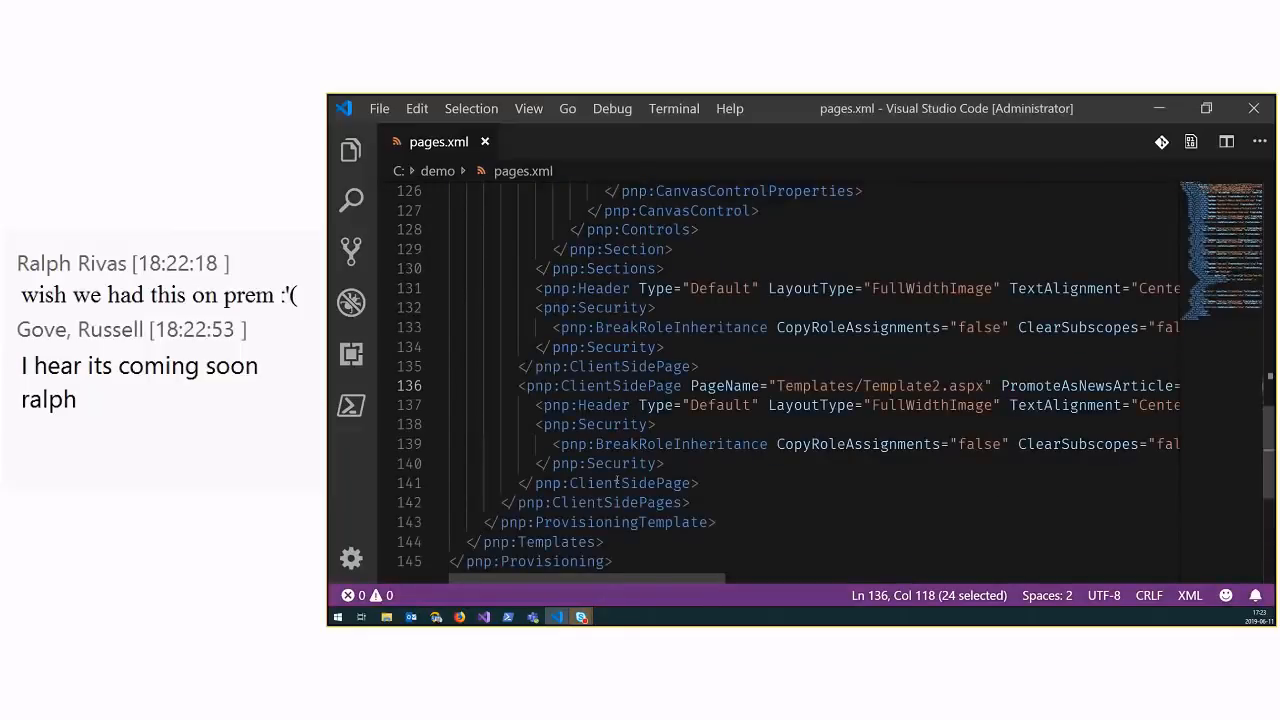
pyautogui.scroll(3)
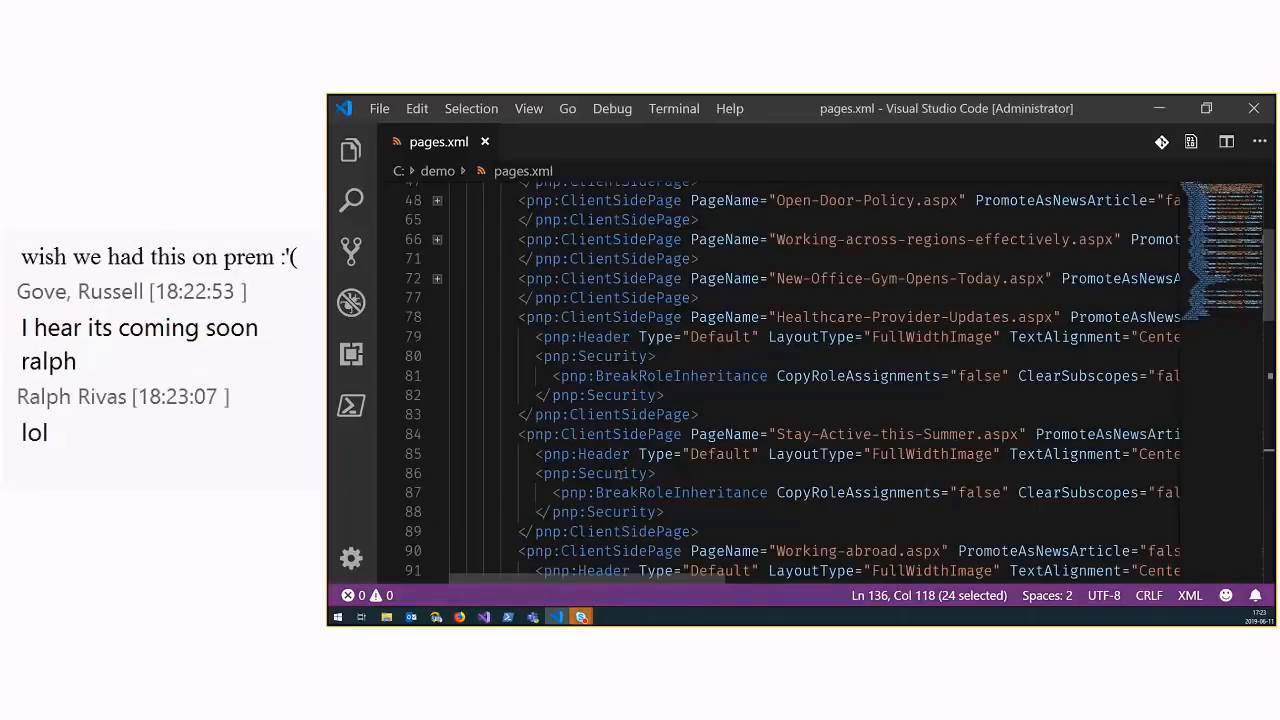
pyautogui.scroll(3)
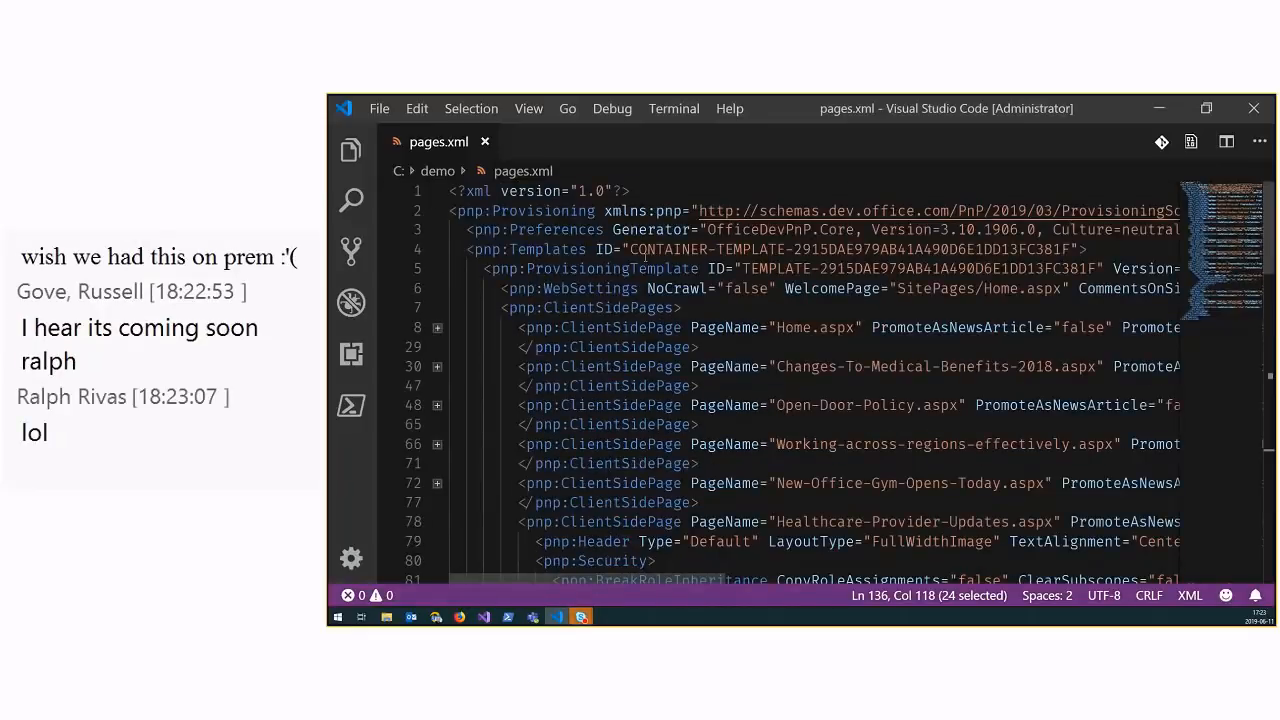
pyautogui.scroll(-3)
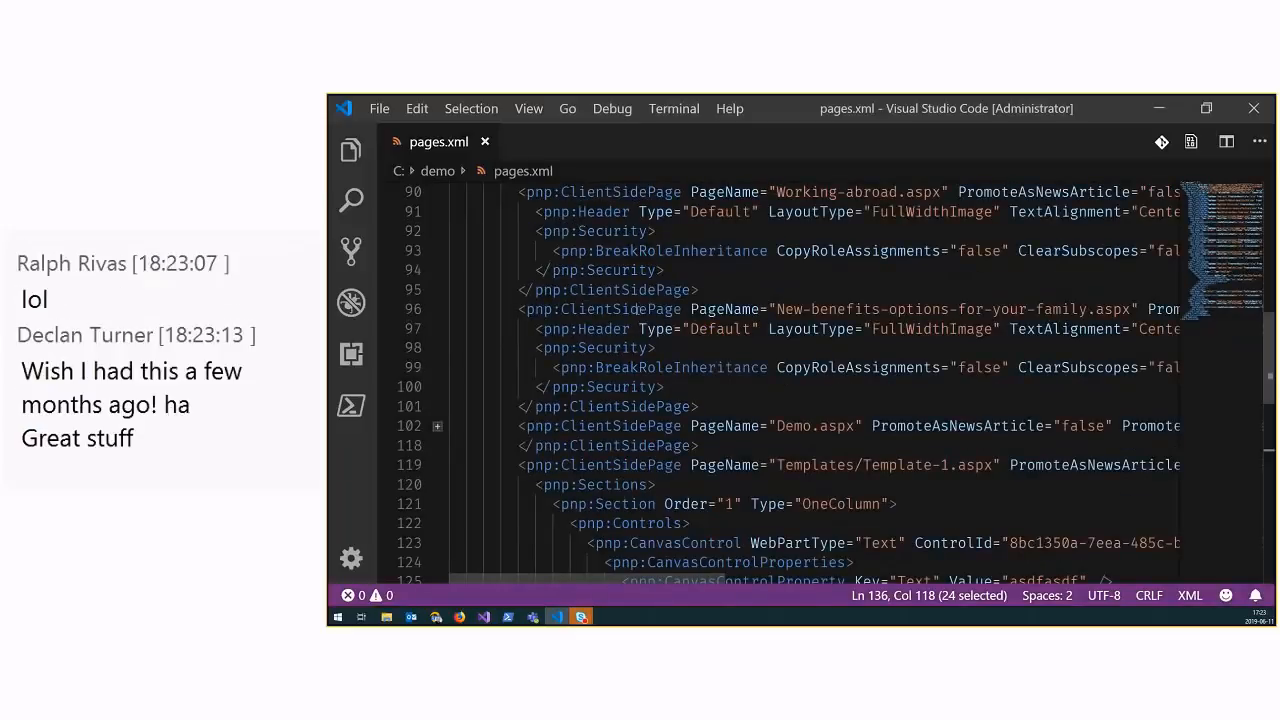
# Switch from the Demo1 browser tab to the Pages Demo site and show its still-empty pages list
pyautogui.click(436, 616)
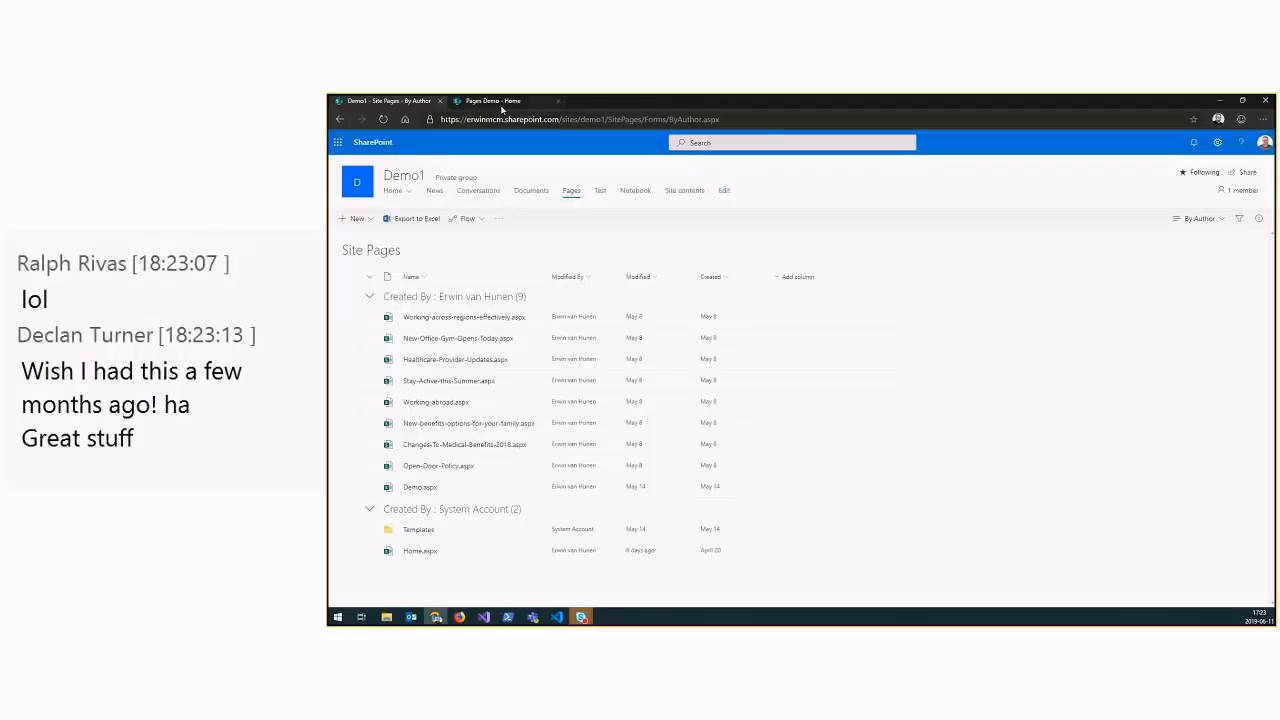
pyautogui.click(496, 100)
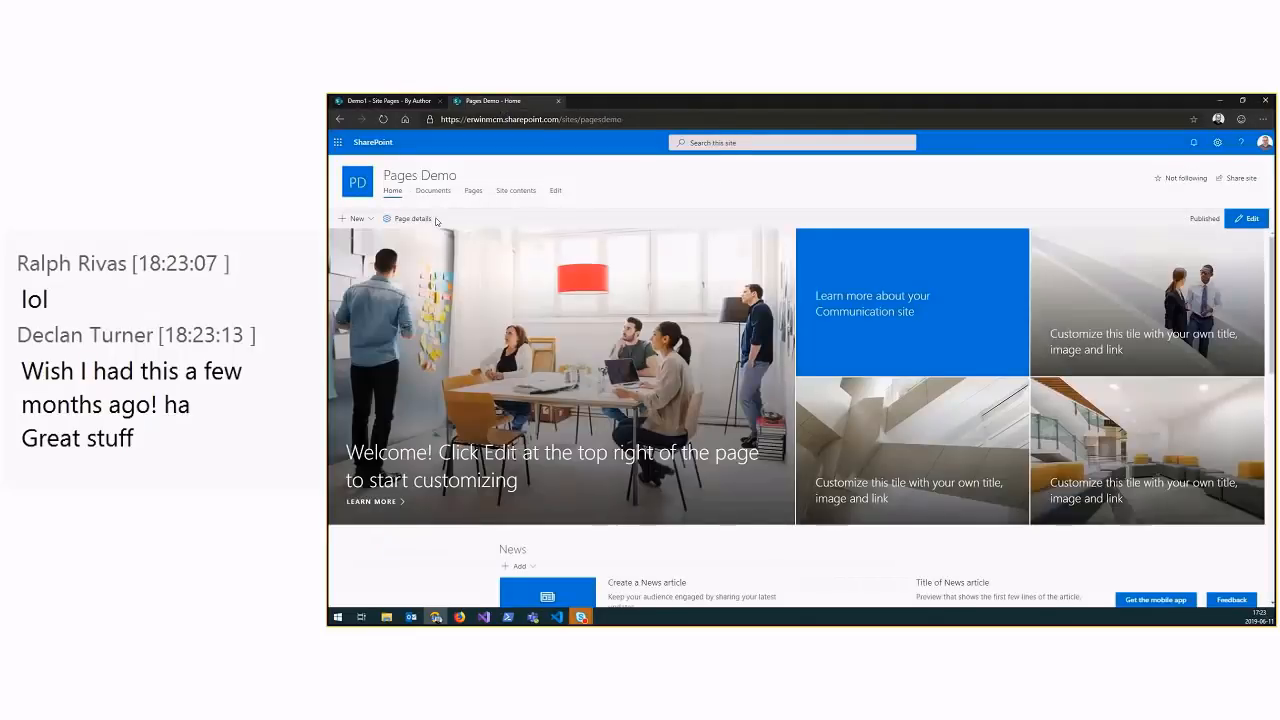
pyautogui.click(472, 190)
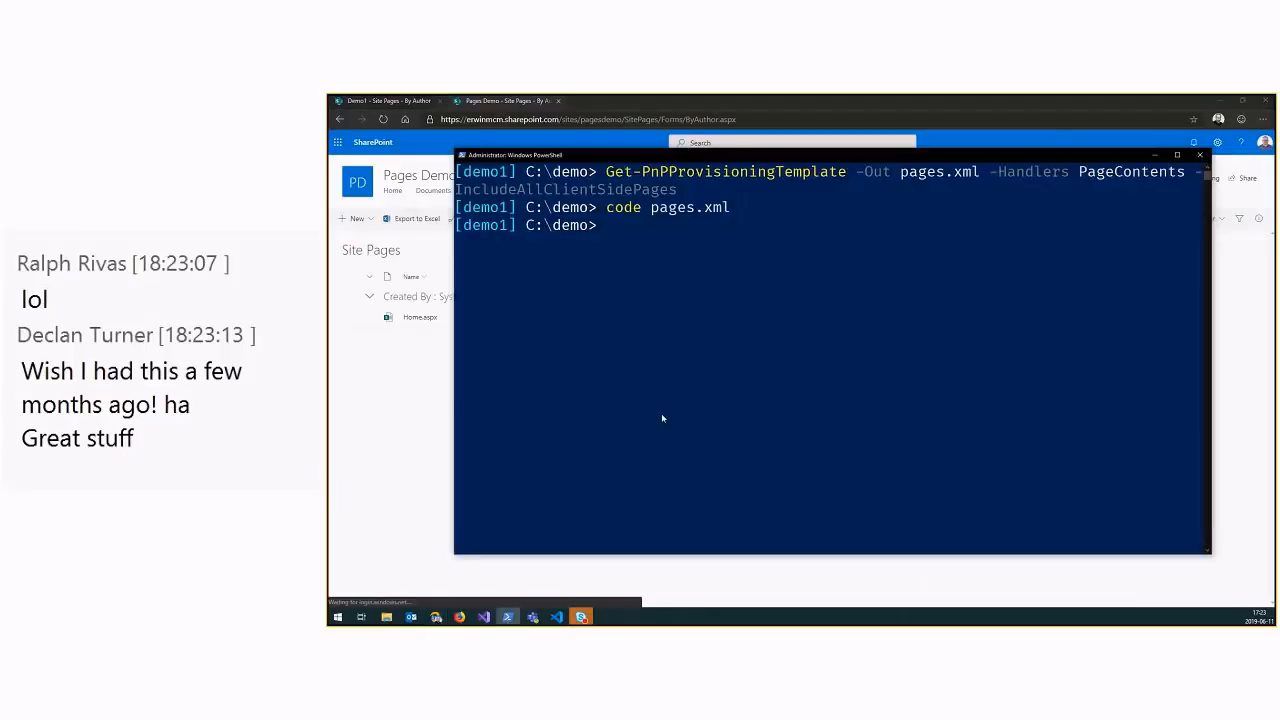
# Connect-PnPOnline to the pagesdemo site and type Apply-PnPProvisioningTemplate .\pages.xml
pyautogui.write('connect-pnpo')
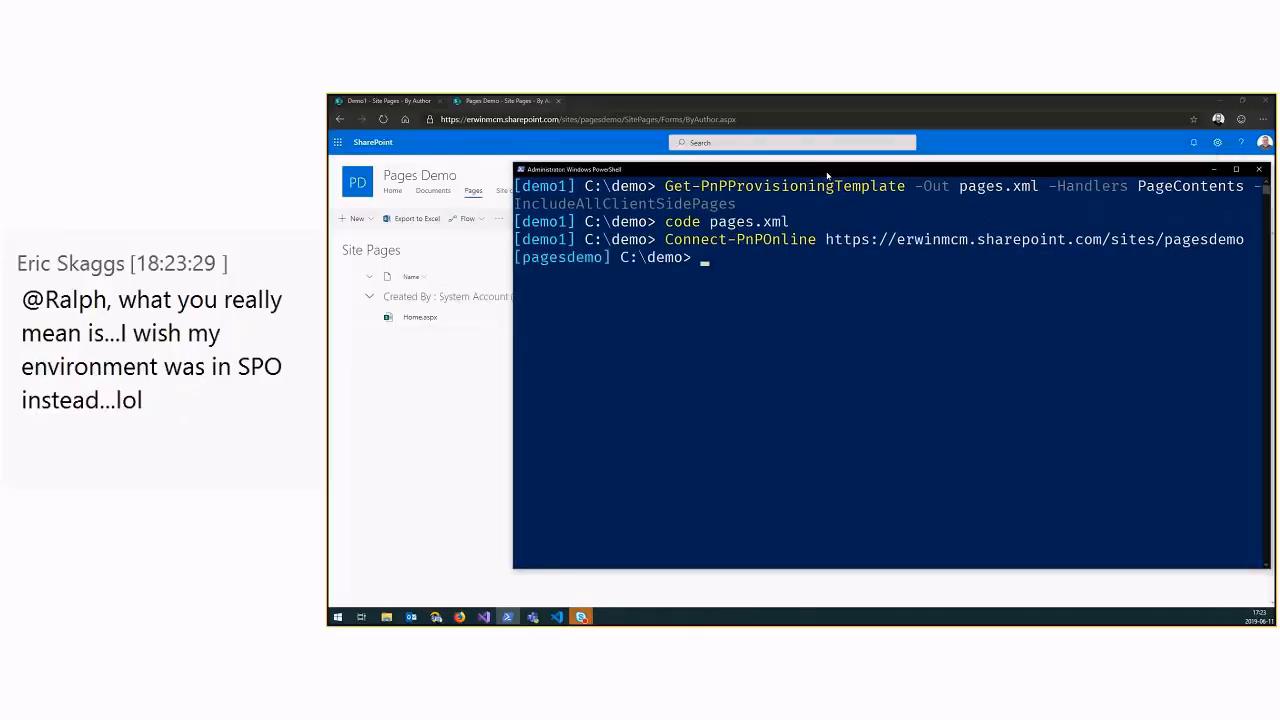
pyautogui.write('app')
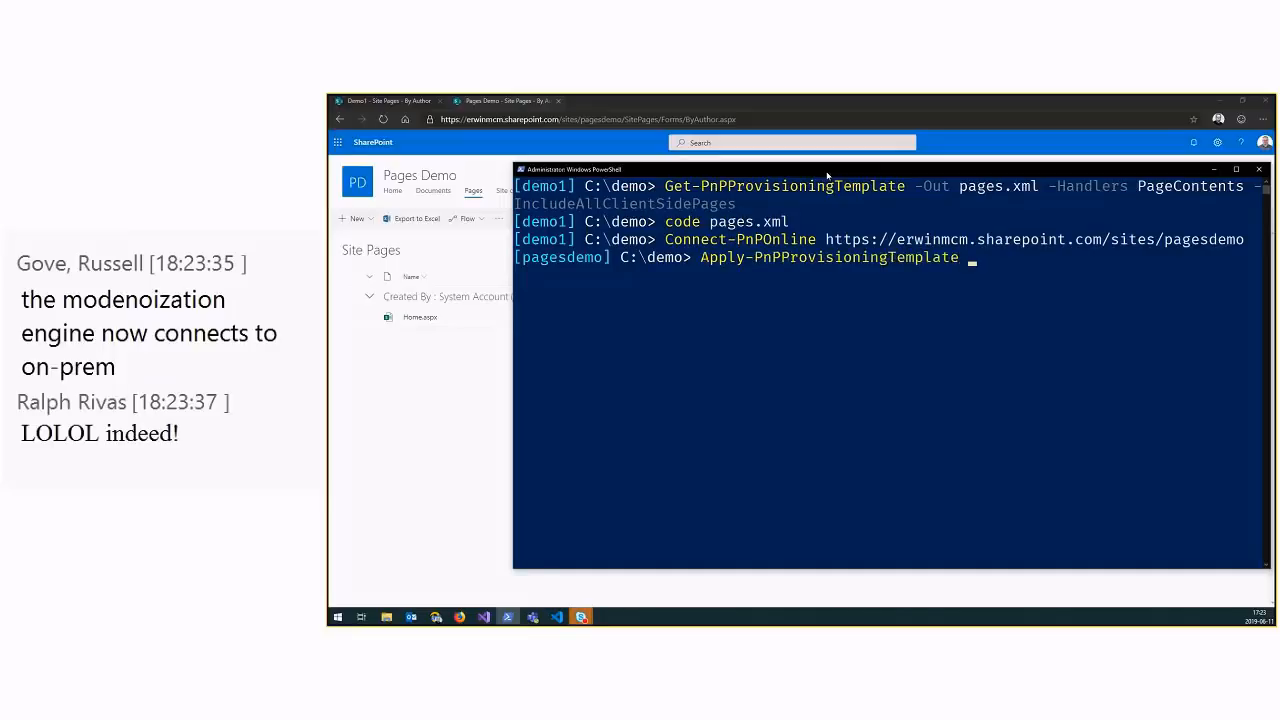
pyautogui.write('.\\pages.xml')
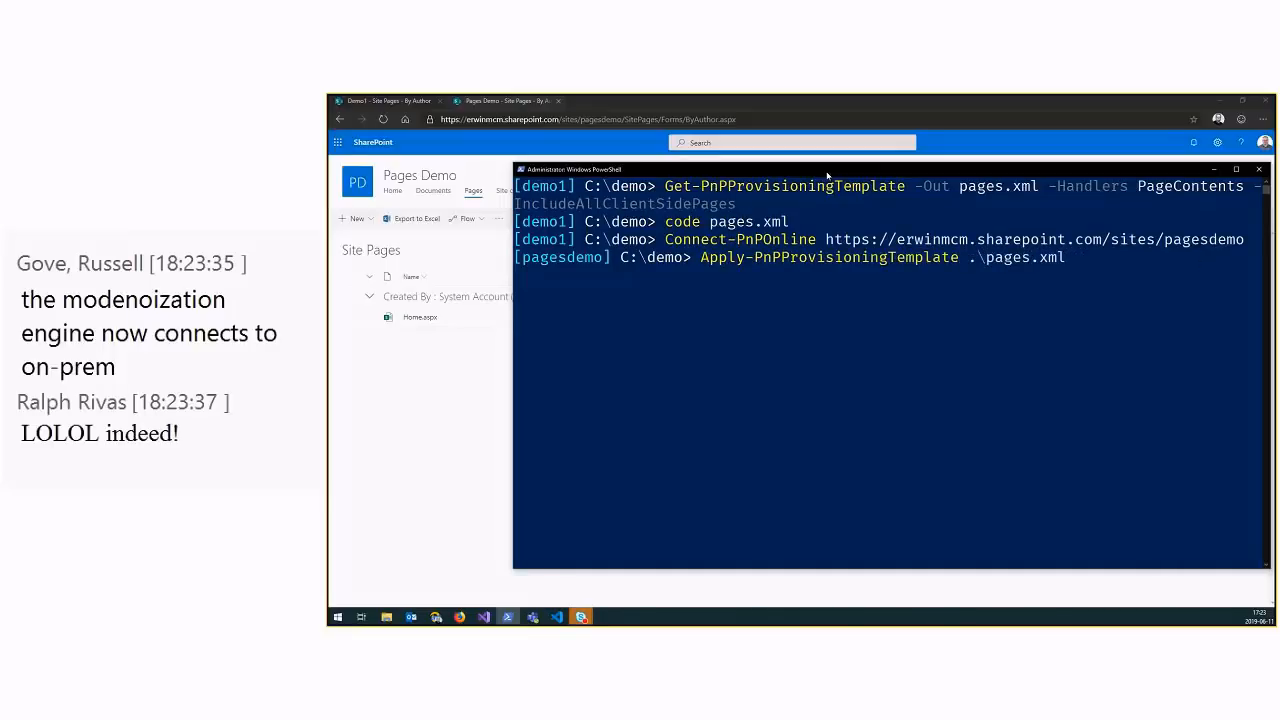
# Run Apply-PnPProvisioningTemplate .\pages.xml against the Pages Demo site
pyautogui.press('Return')
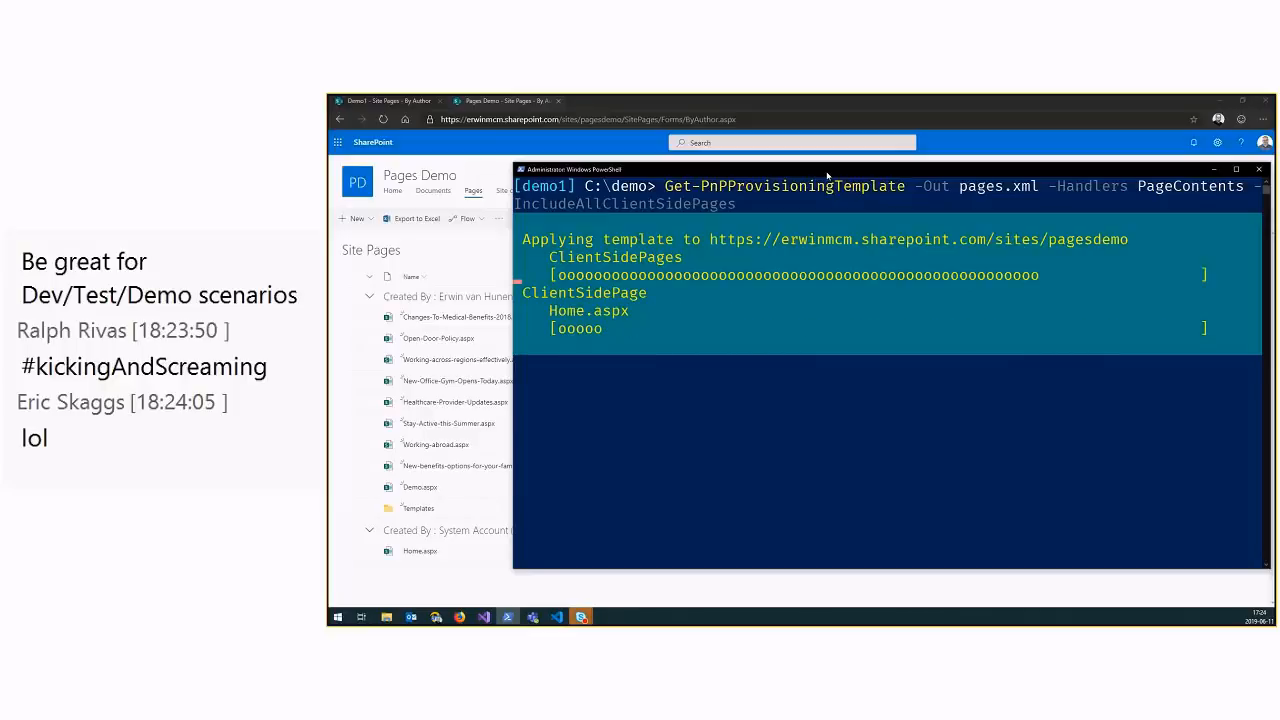
pyautogui.moveTo(800, 388)
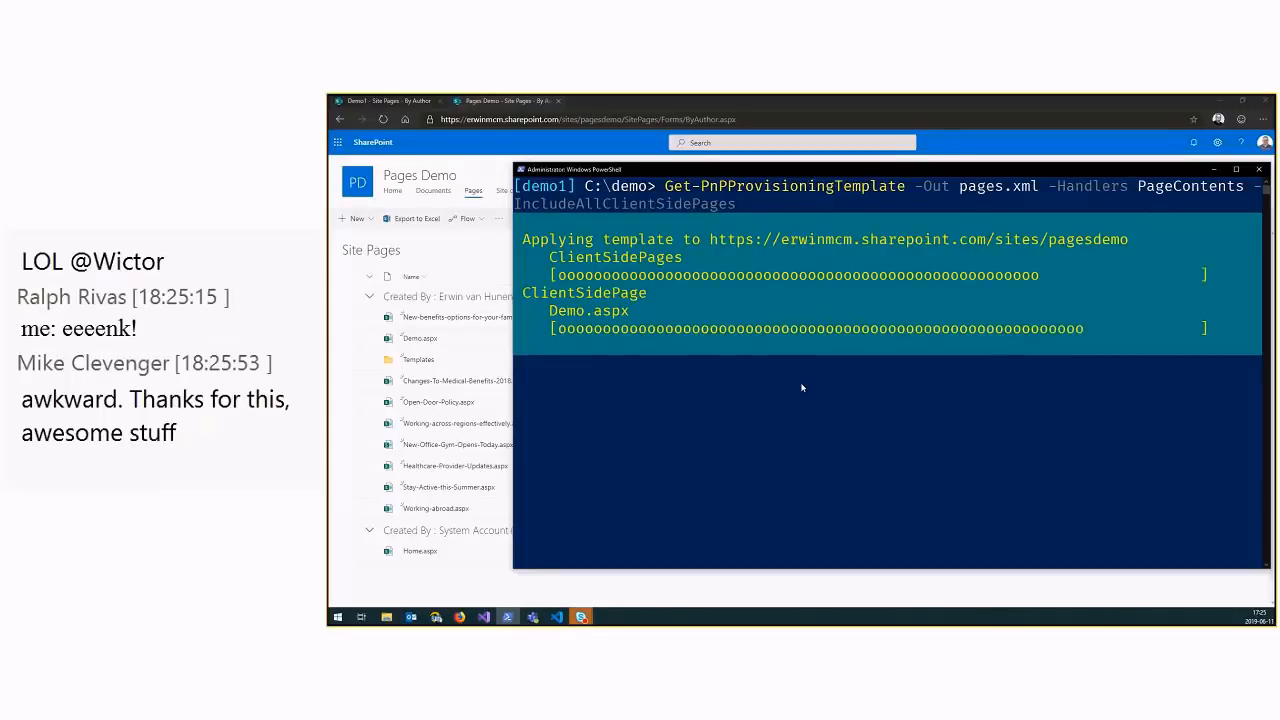
pyautogui.moveTo(772, 396)
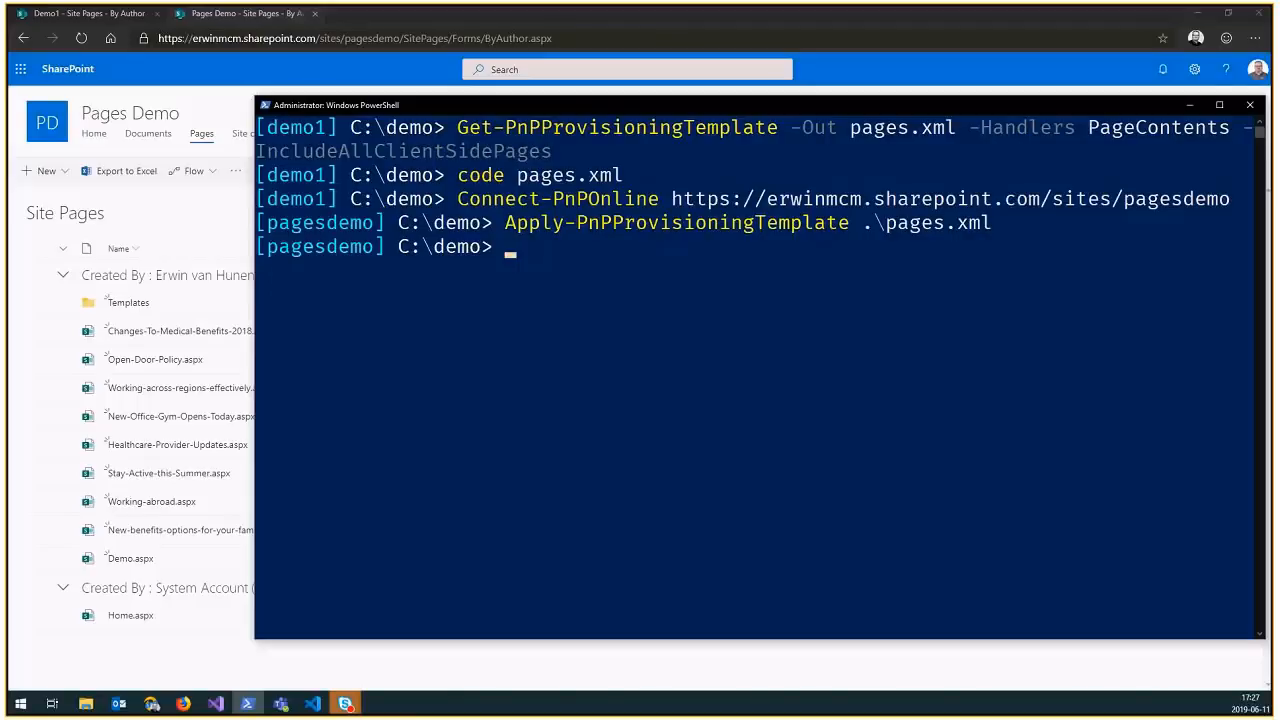
pyautogui.moveTo(504, 612)
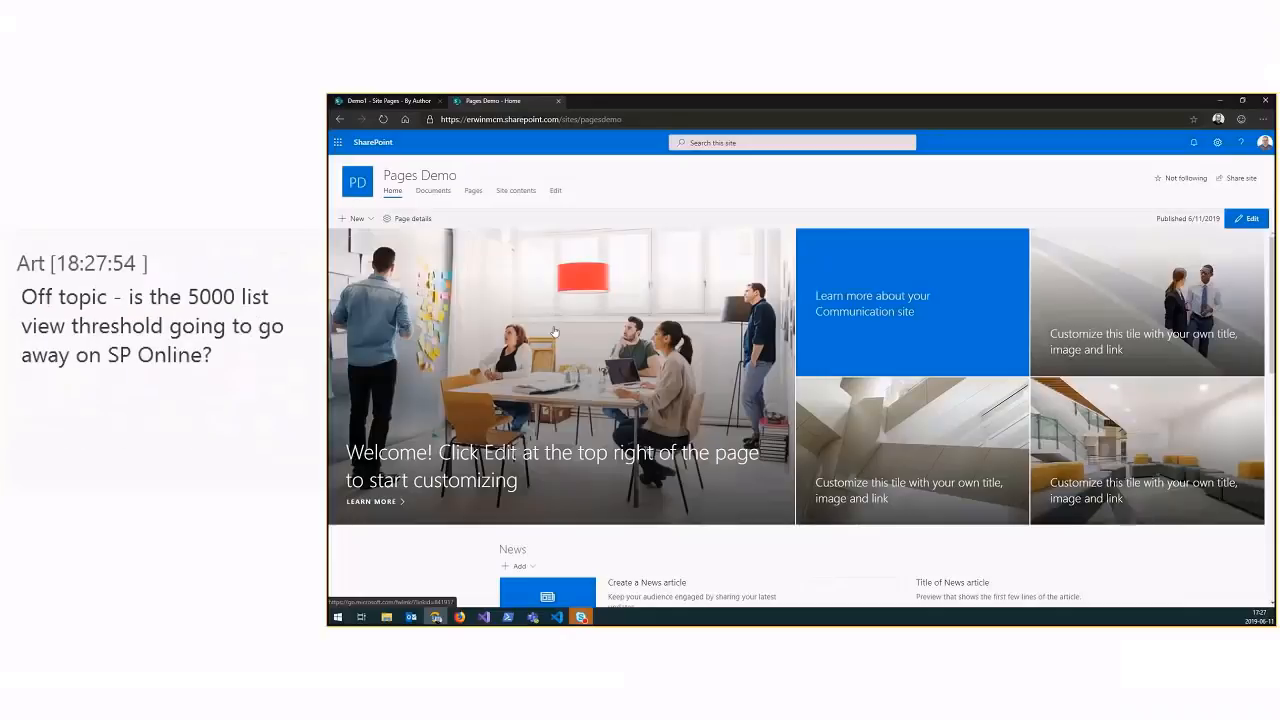
# Check the New Page picker offers both saved templates, cancel it, and return to the pages list
pyautogui.click(356, 218)
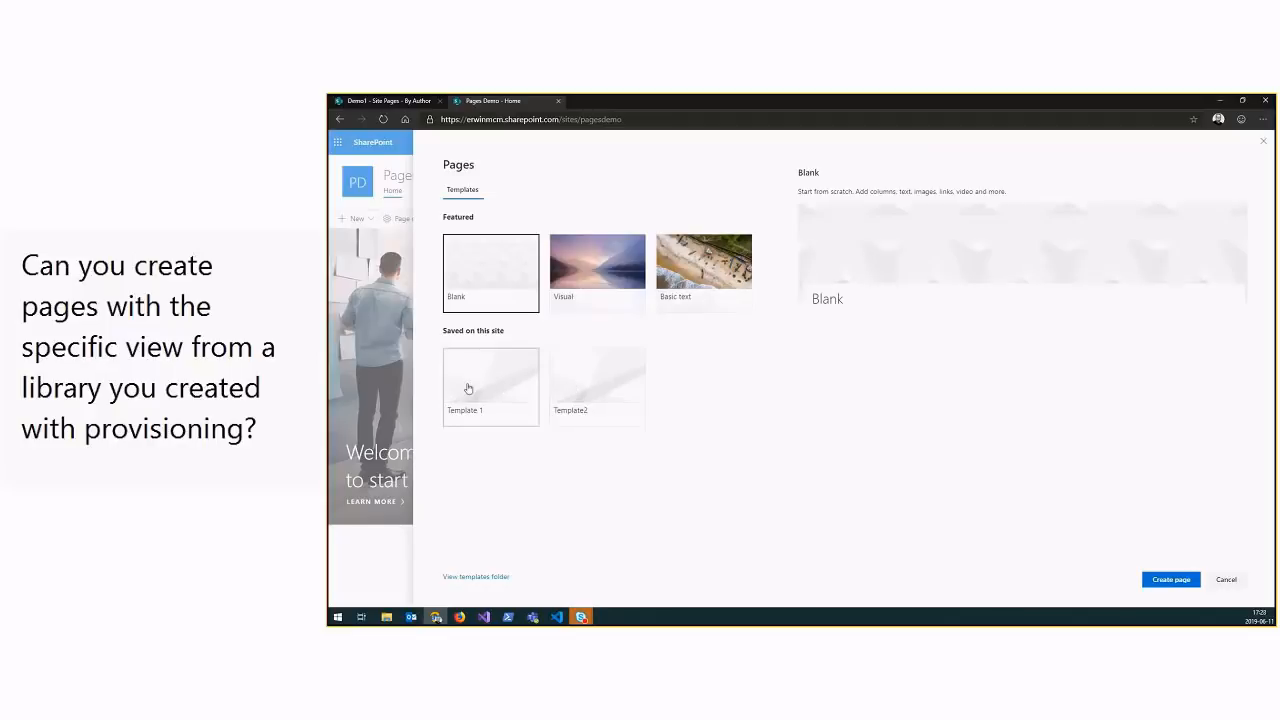
pyautogui.moveTo(574, 394)
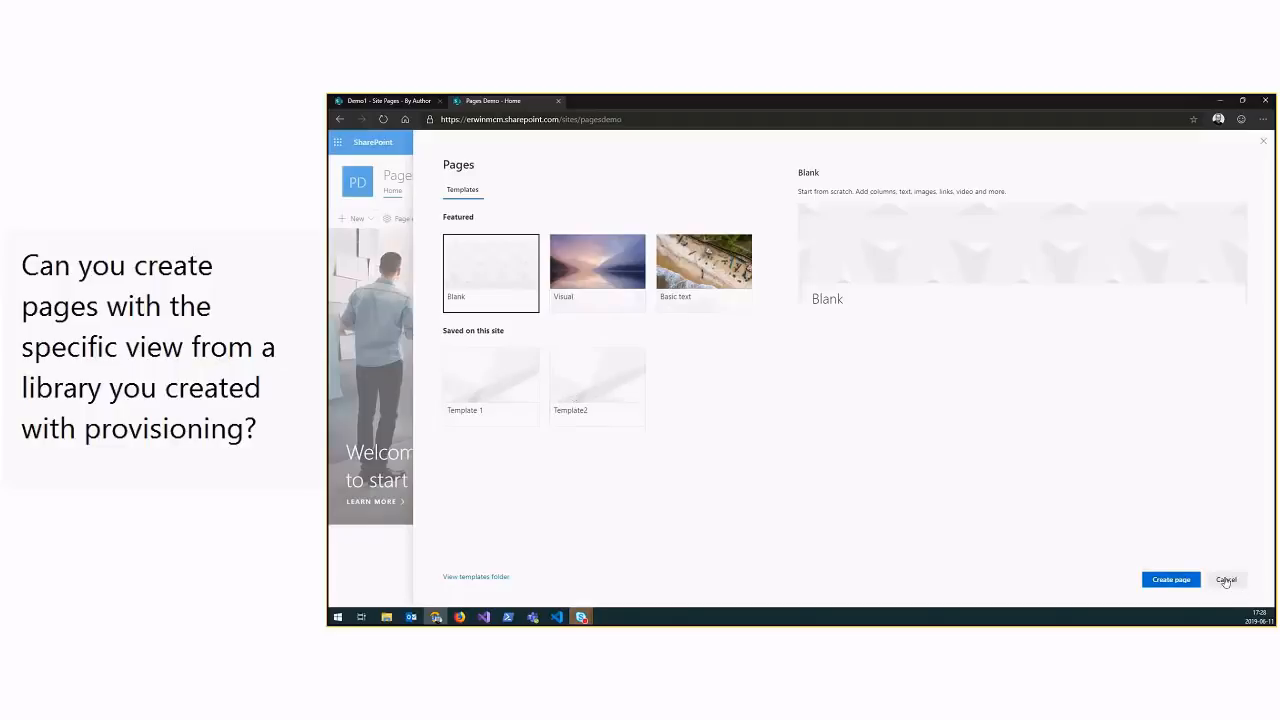
pyautogui.click(1226, 580)
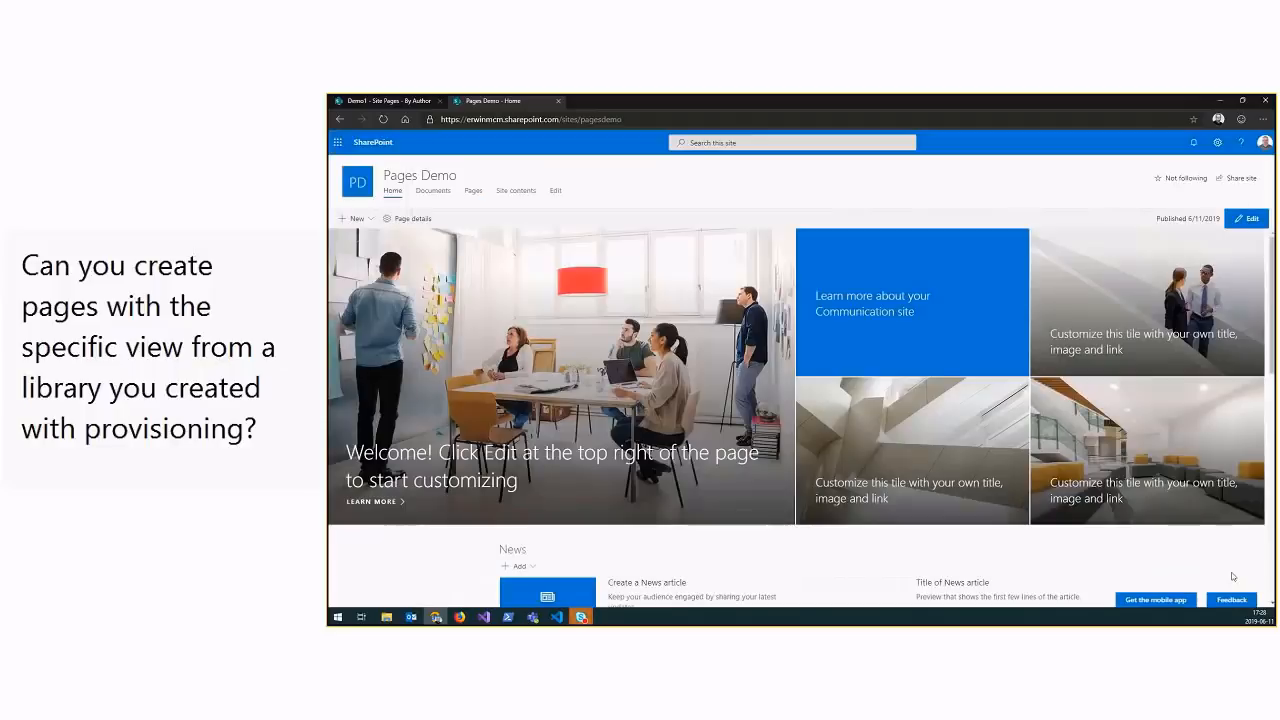
pyautogui.click(472, 190)
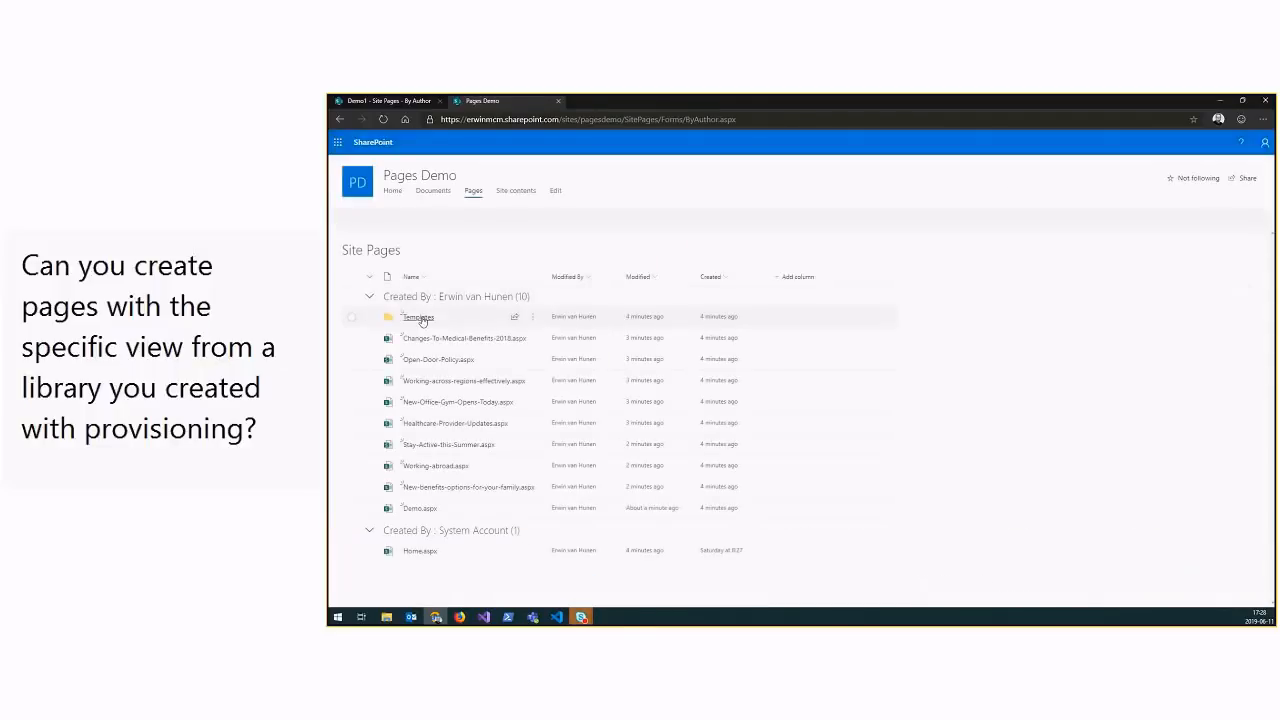
# View Template1 and Template2 in the Templates folder, confirming PromoteAsTemplate="true" in pages.xml
pyautogui.click(420, 316)
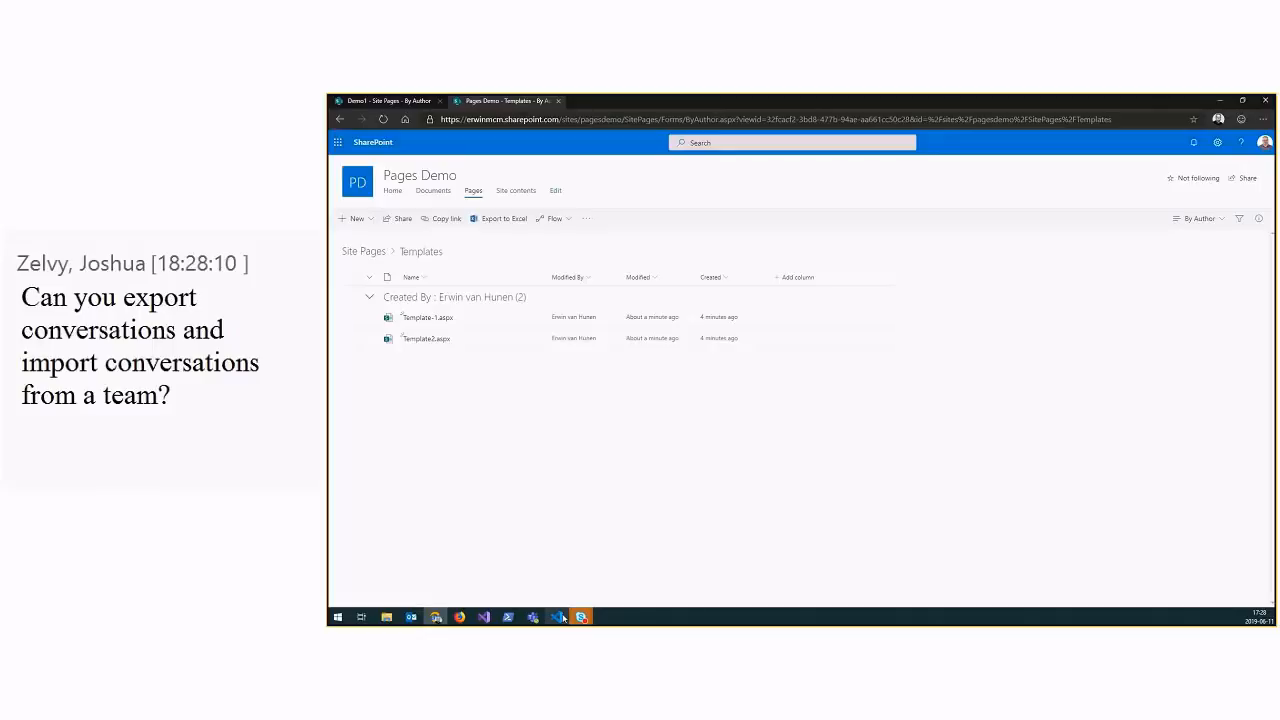
pyautogui.click(556, 616)
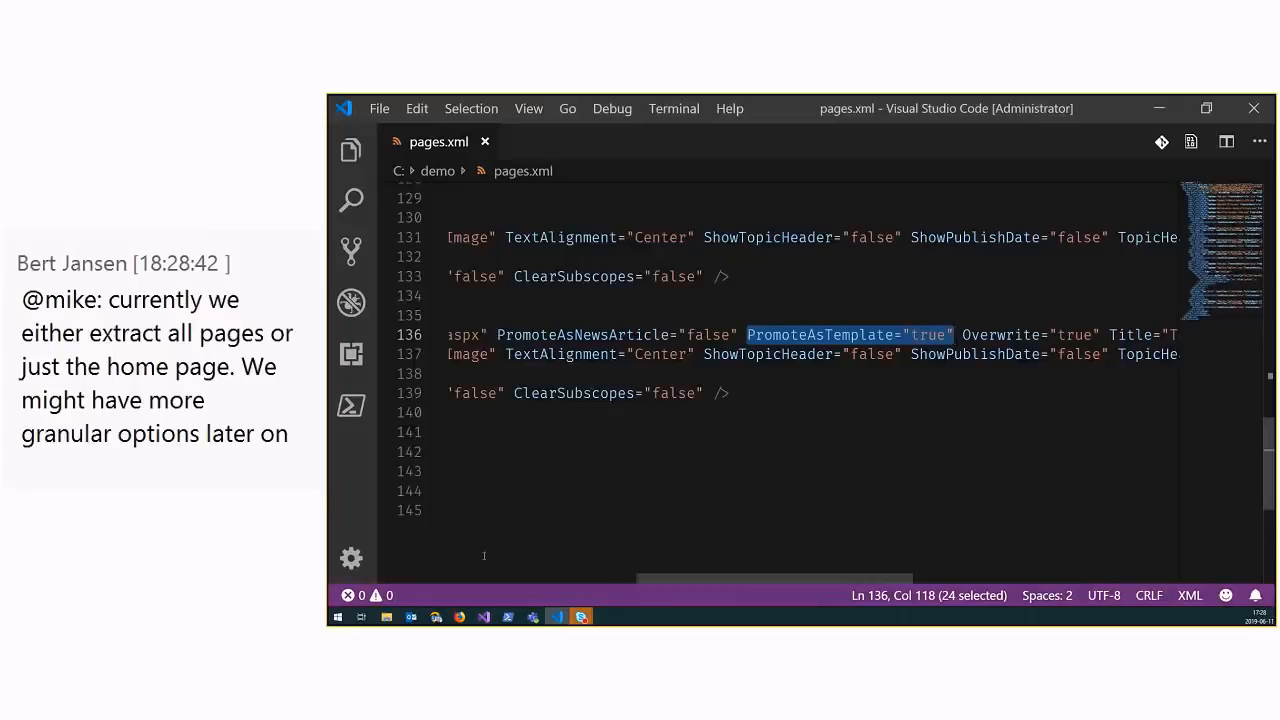
pyautogui.moveTo(436, 616)
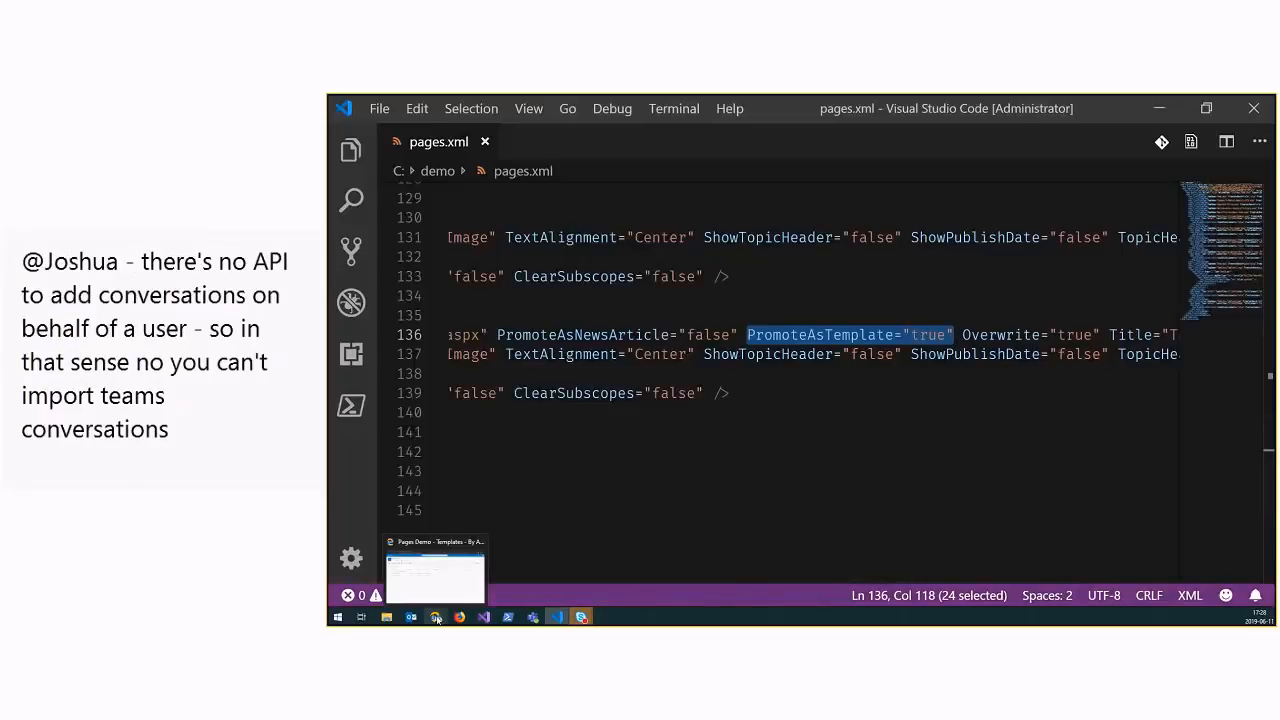
pyautogui.click(436, 576)
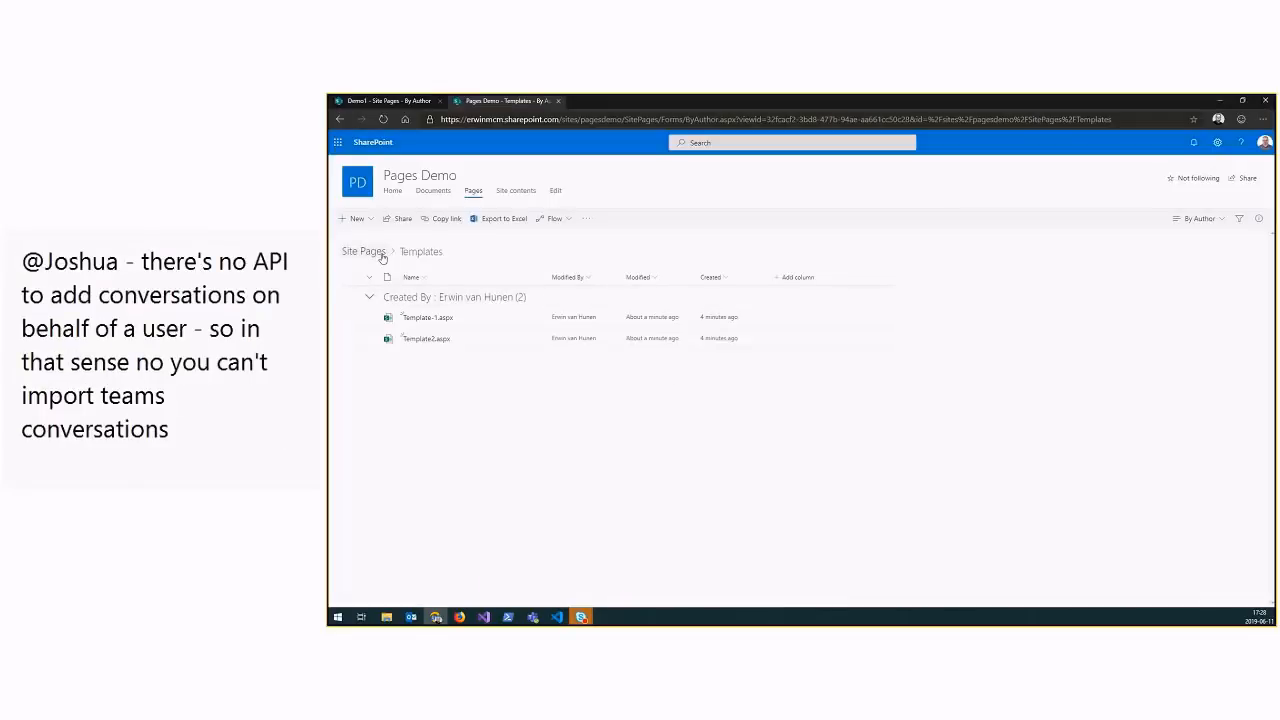
# Navigate up the breadcrumb from Templates to the full Site Pages list
pyautogui.click(362, 252)
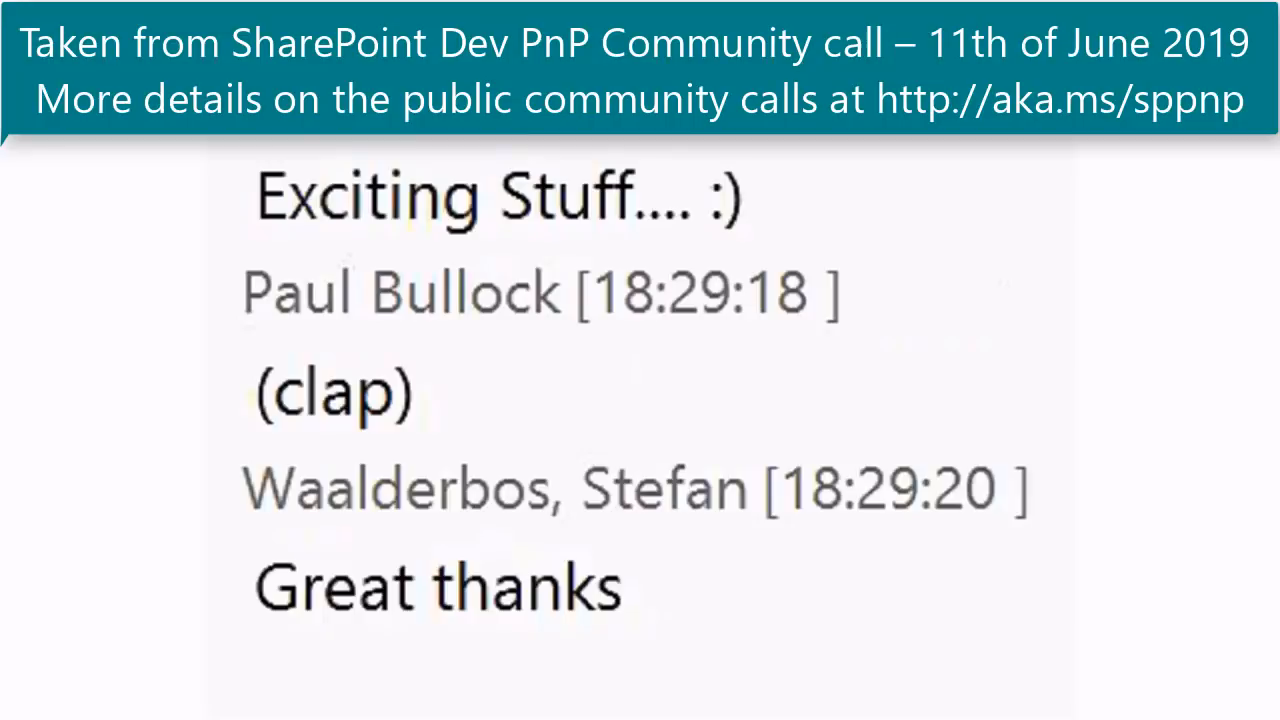
pyautogui.scroll(3)
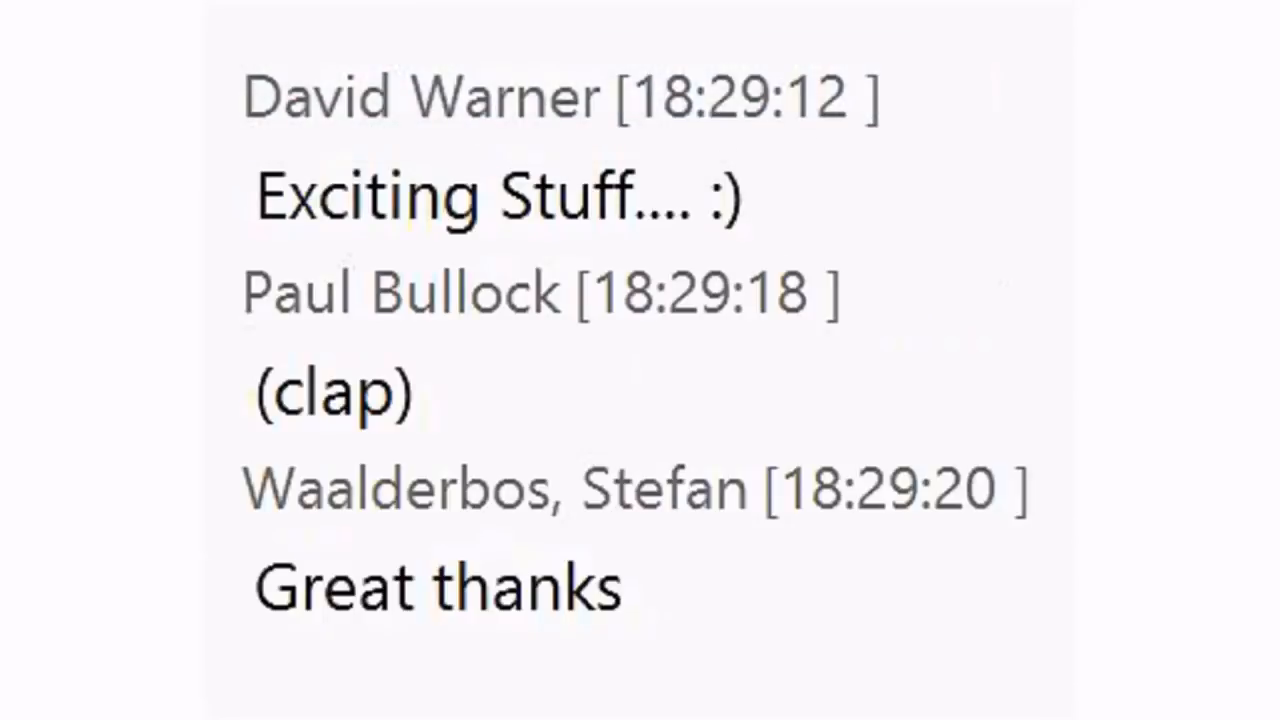